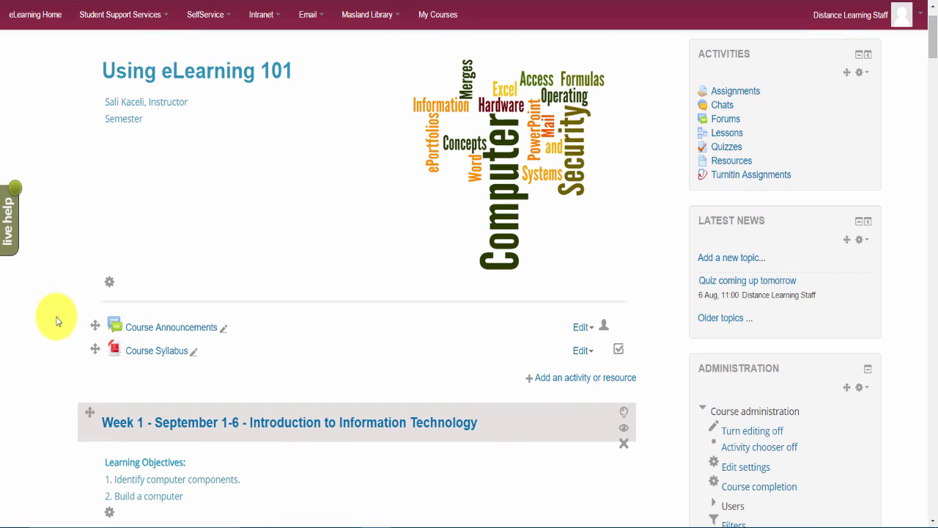
Add a BigBlueButtonBN activity to Week 1 from the activity chooser
scroll(down, 3)
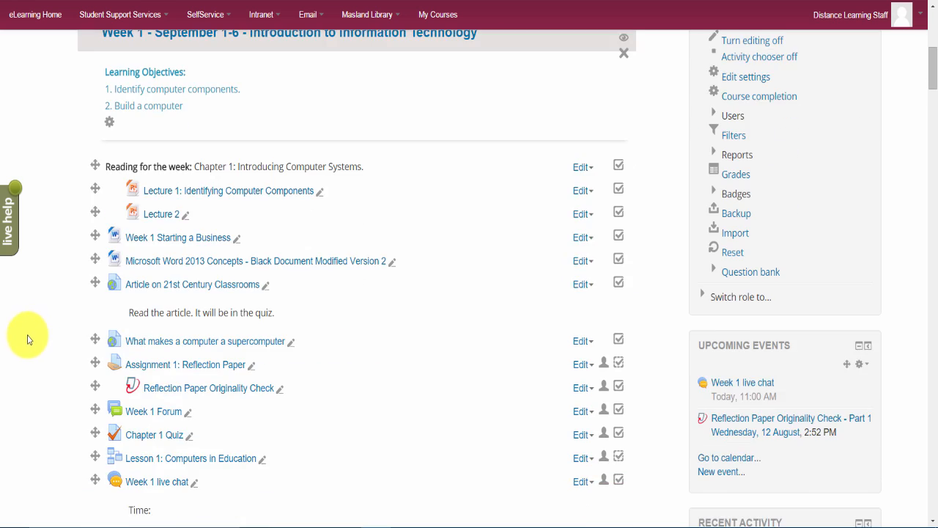
scroll(down, 3)
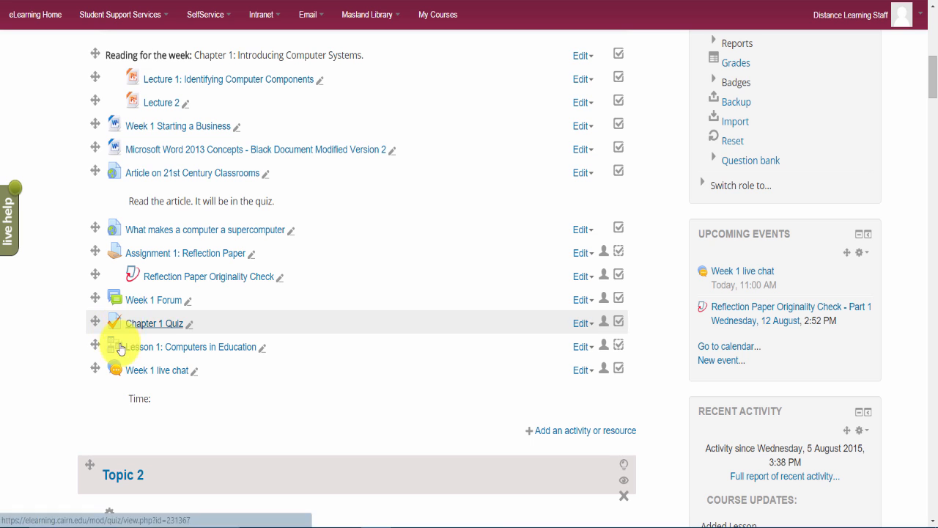
mouse_move(393, 425)
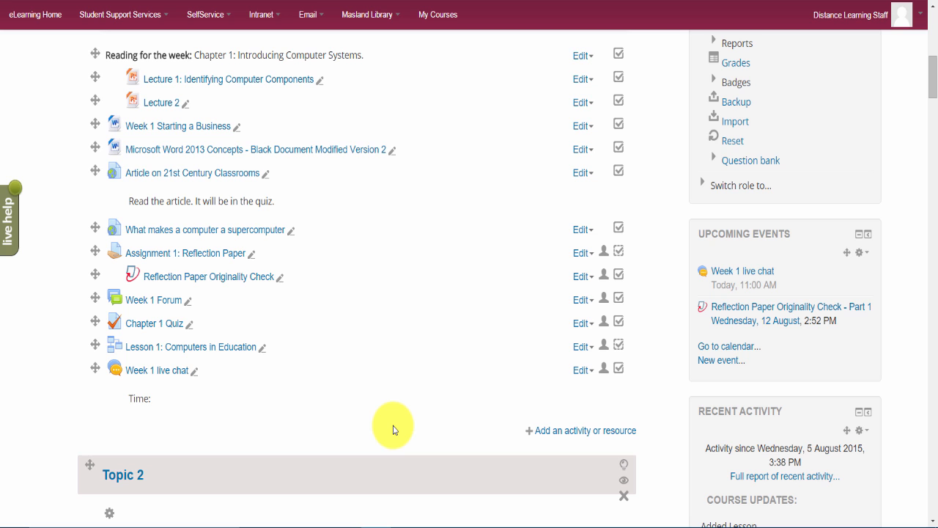
mouse_move(463, 448)
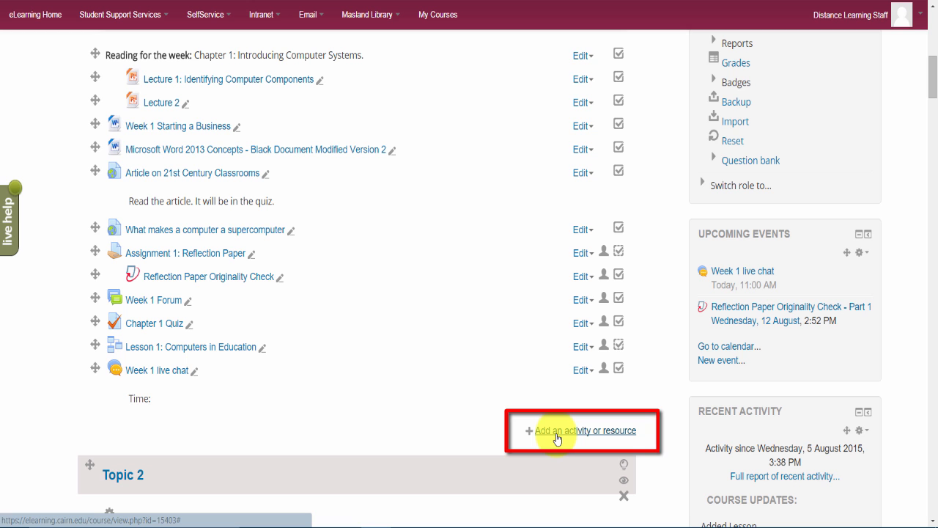
click(579, 431)
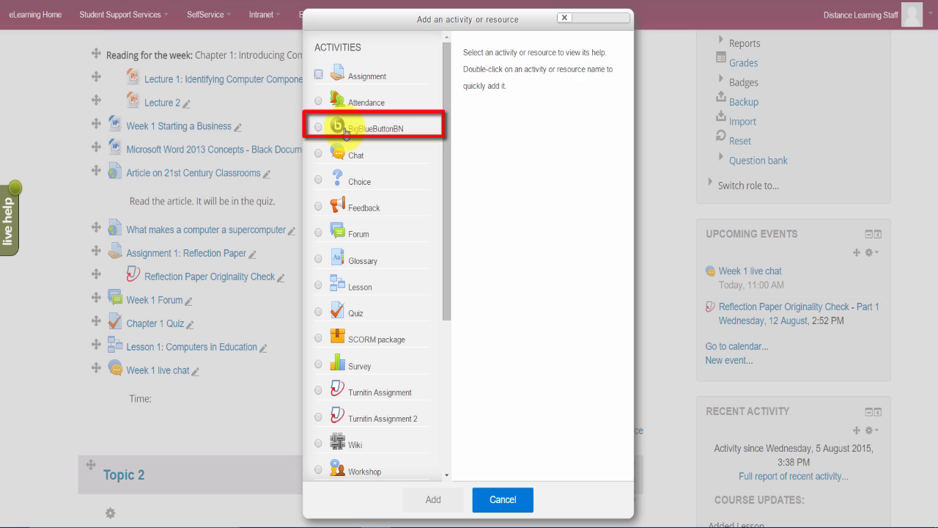
click(319, 126)
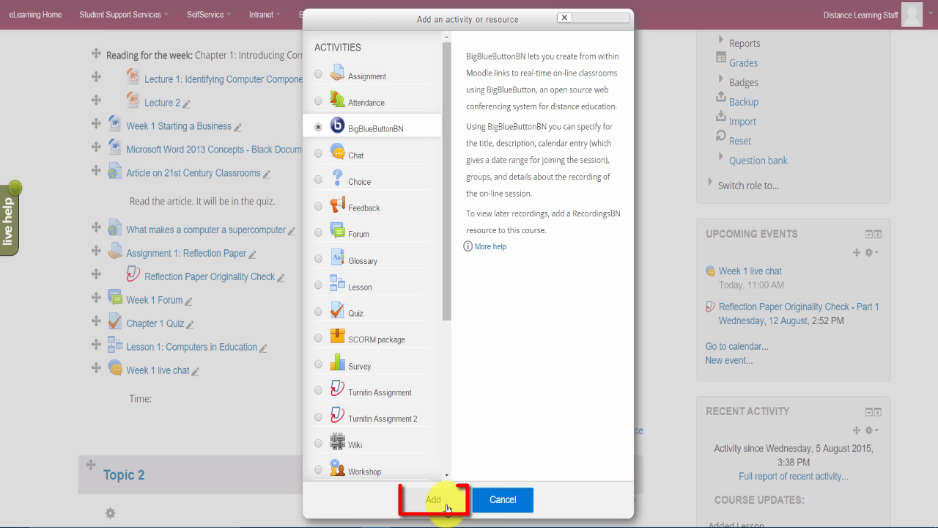
click(434, 499)
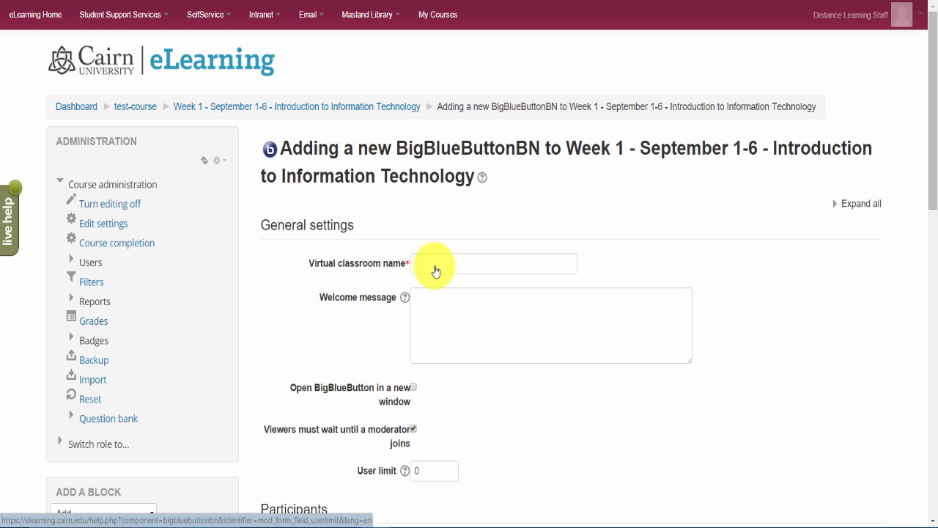
Name the virtual classroom 'Live Web Conference Monday 9:00PM EST'
click(492, 264)
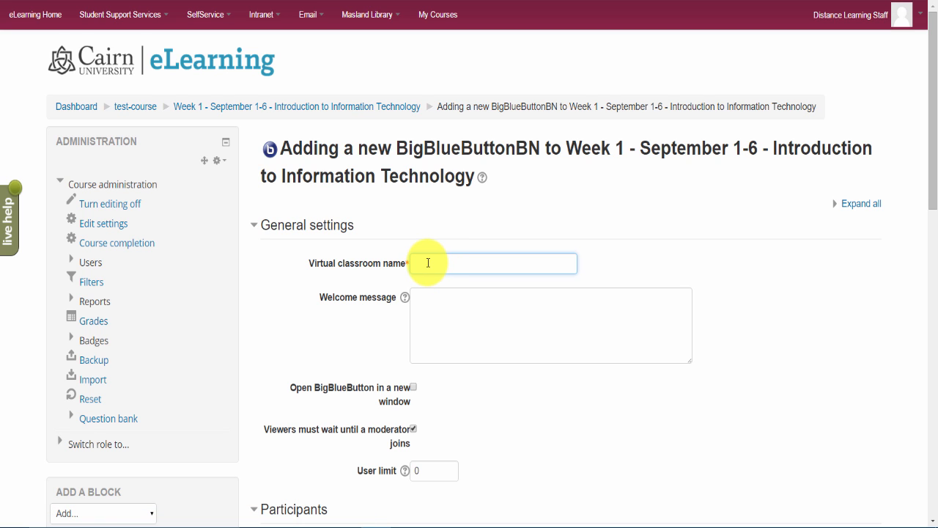
text(Live Web Conference Monday 9:)
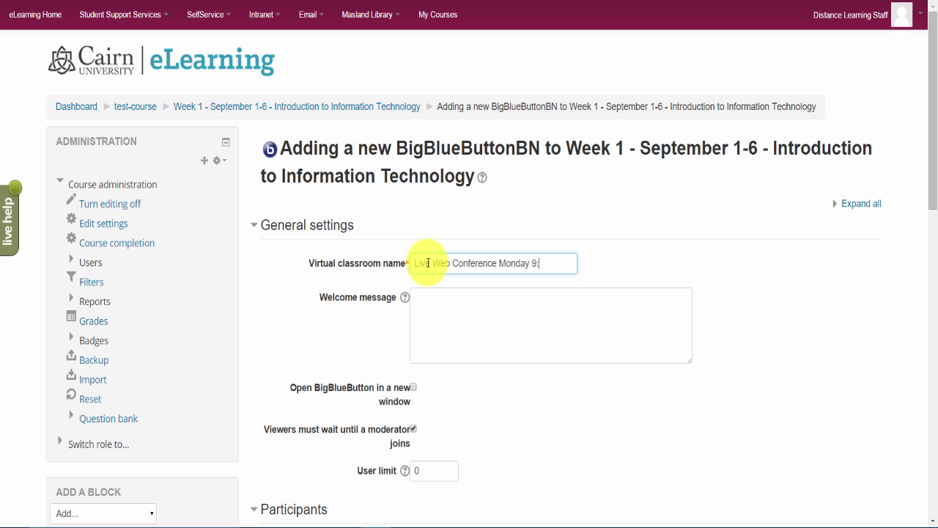
text(00PM EST)
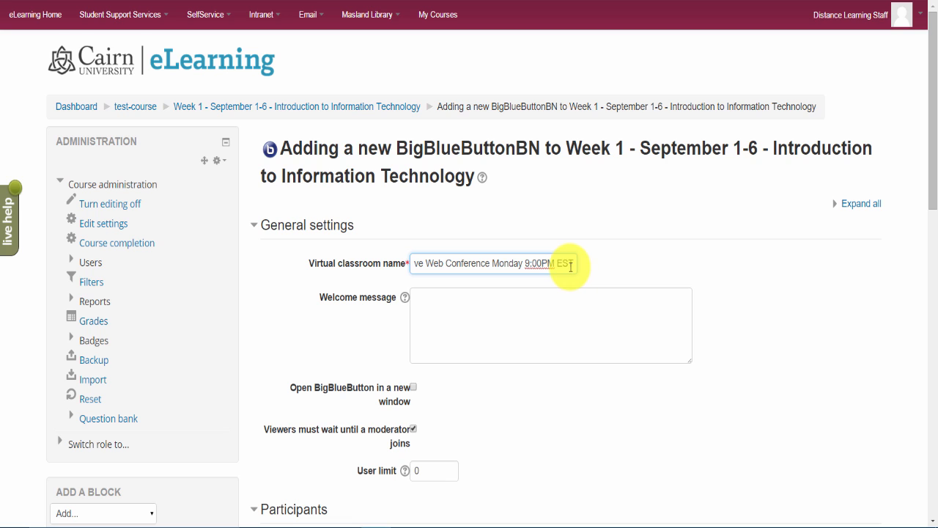
mouse_move(829, 286)
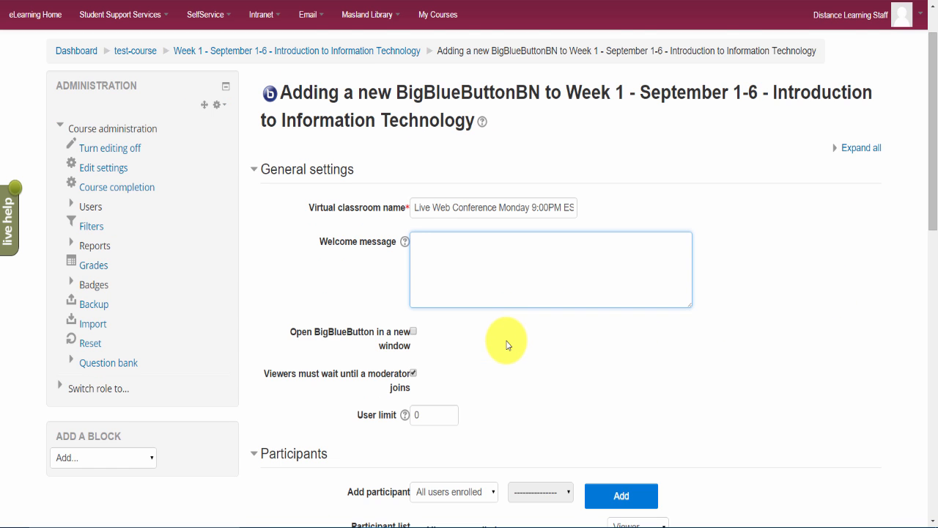
Review the Participants role choices, keeping enrolled users as Viewer
scroll(down, 3)
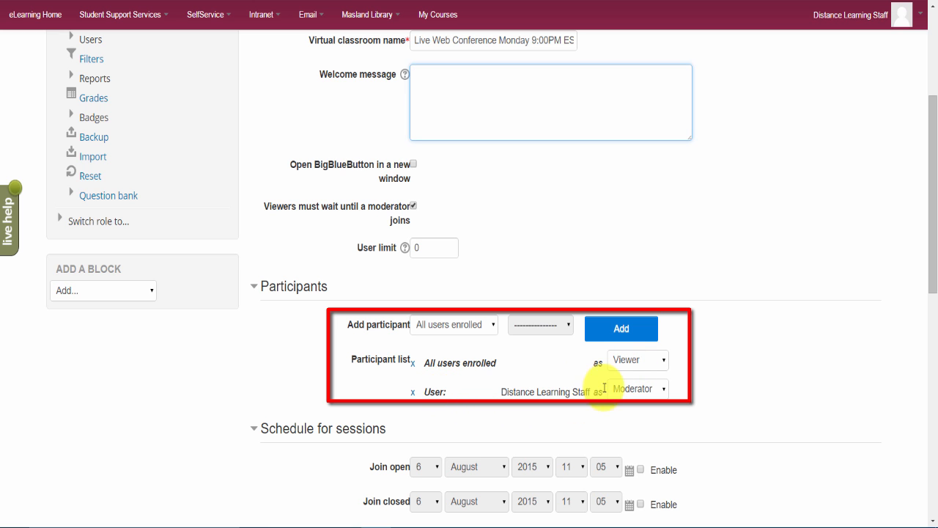
click(637, 360)
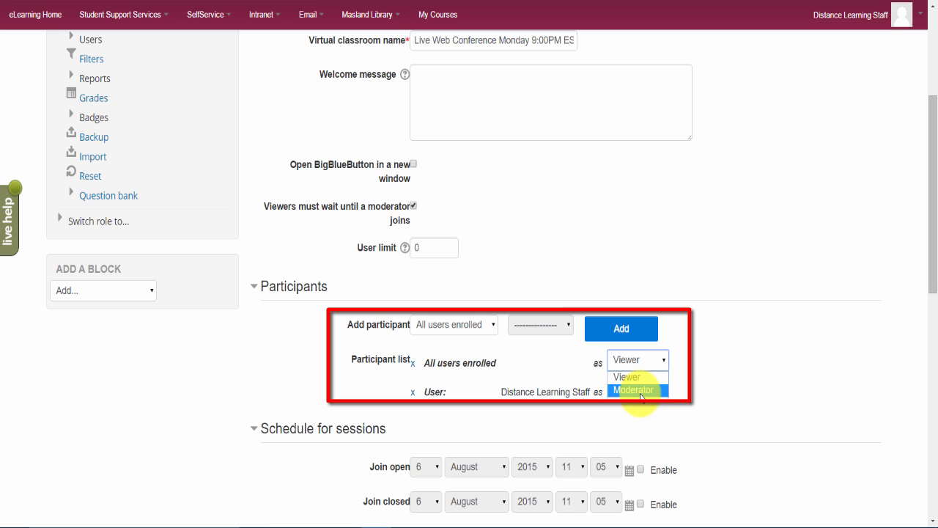
mouse_move(759, 353)
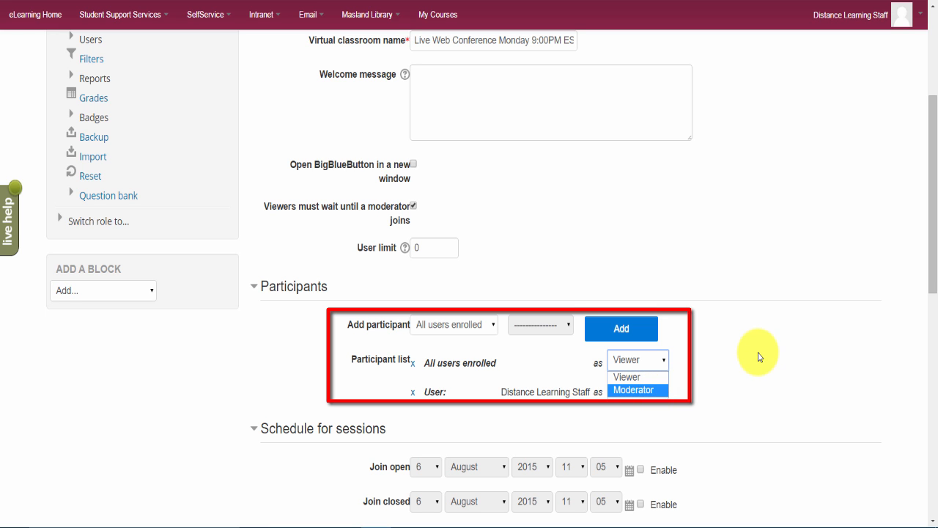
click(632, 389)
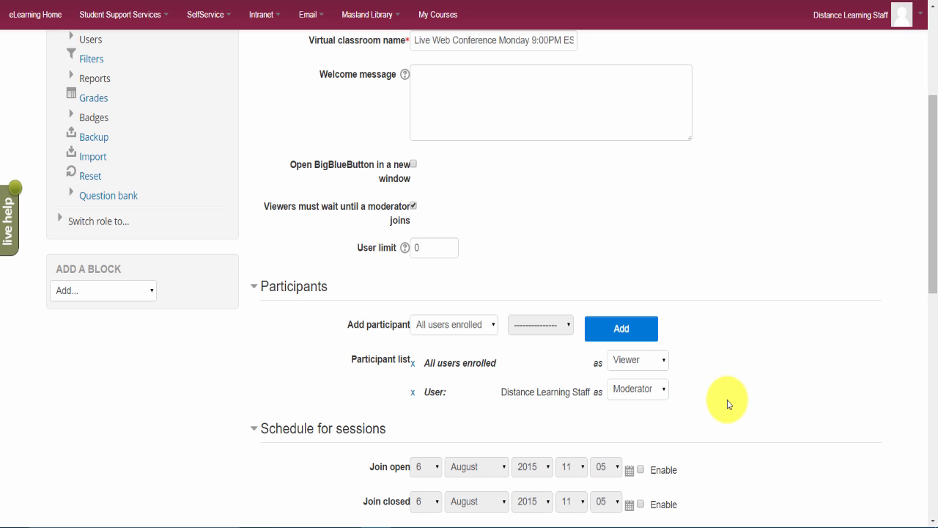
Enable Record and describe the recorded session as 'Monday recording'
scroll(down, 3)
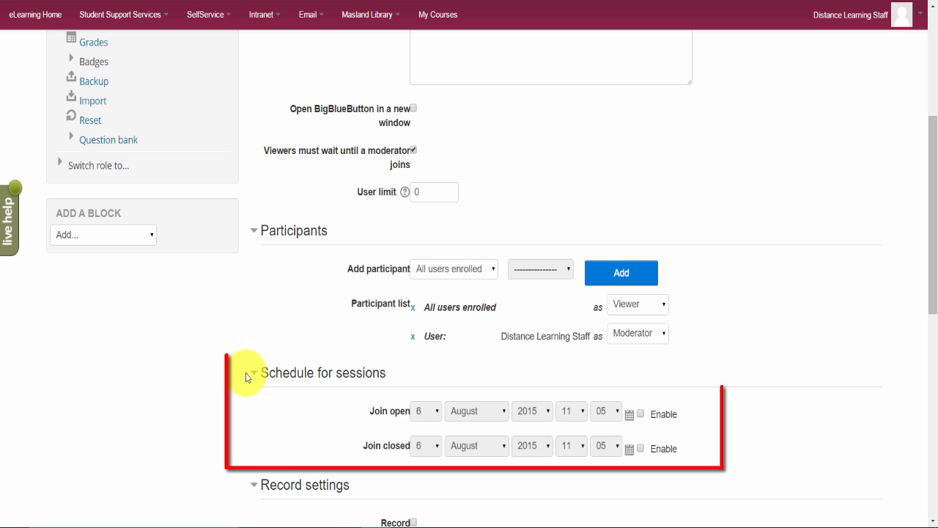
mouse_move(490, 415)
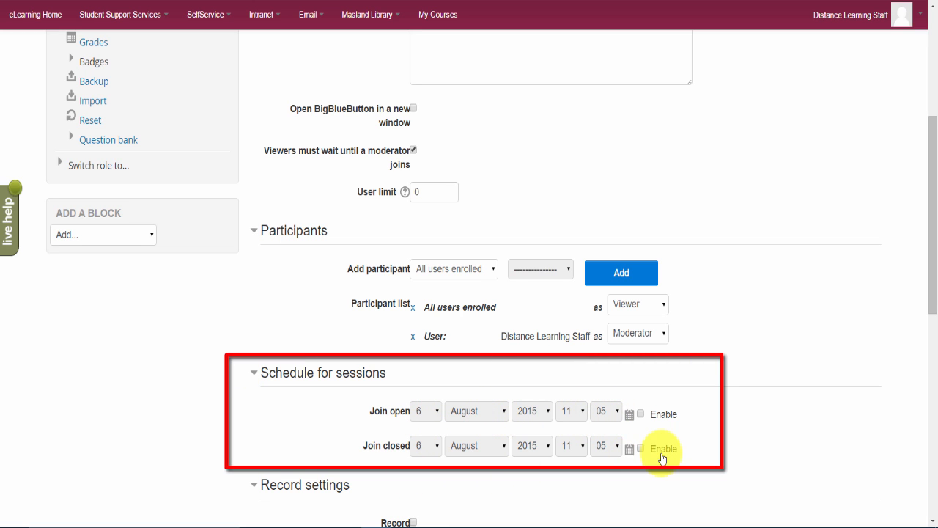
scroll(down, 3)
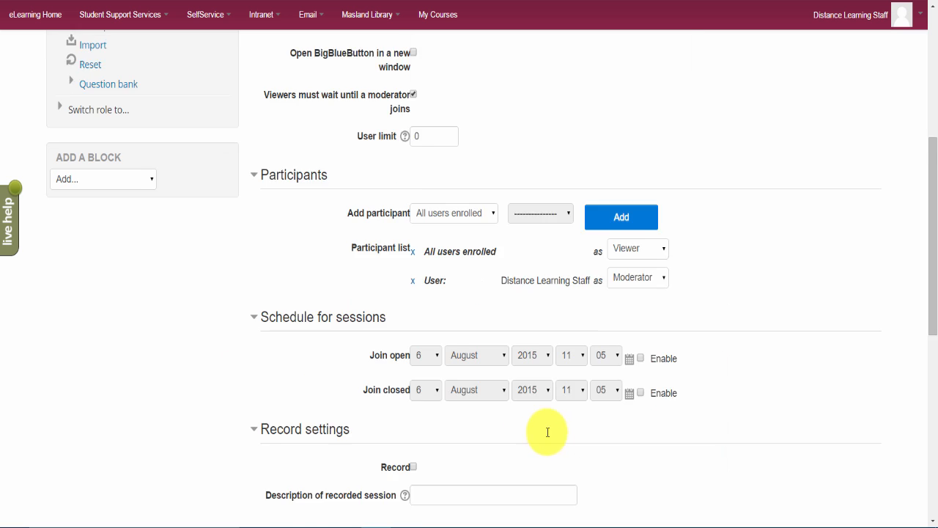
scroll(down, 3)
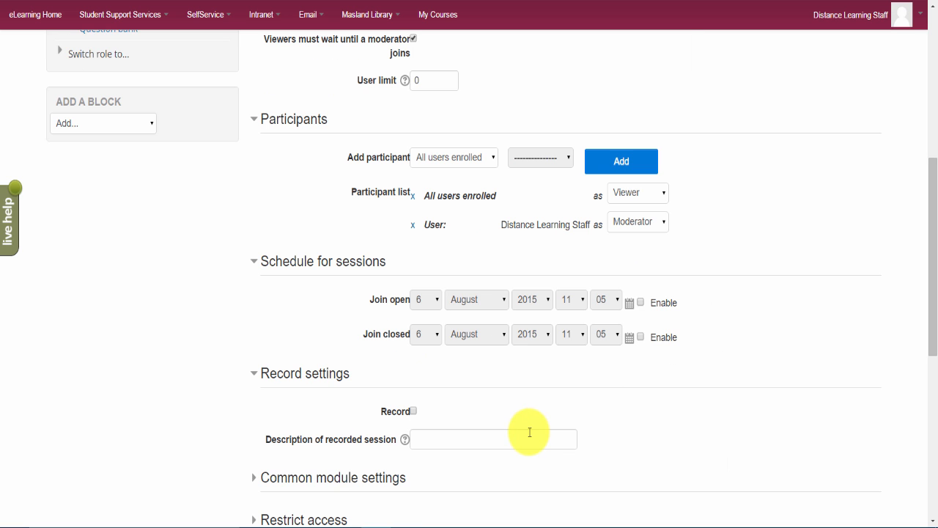
scroll(down, 3)
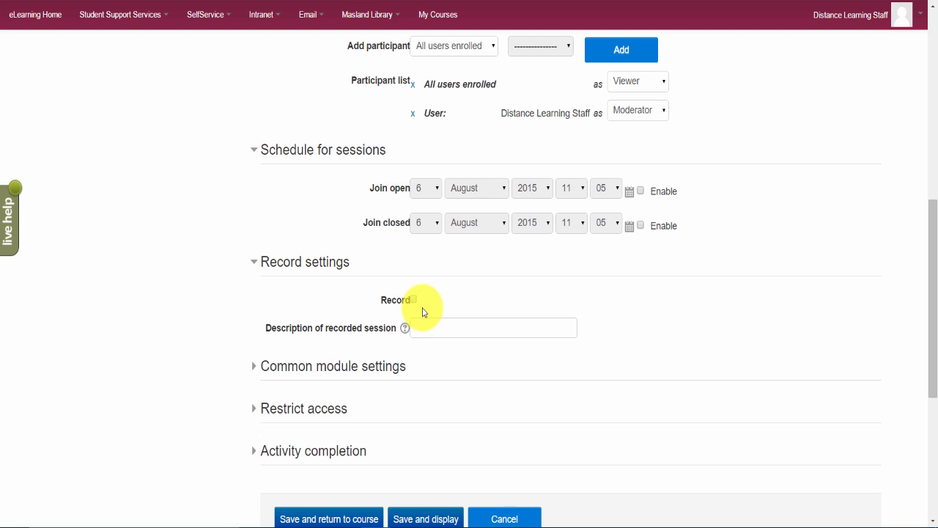
click(414, 299)
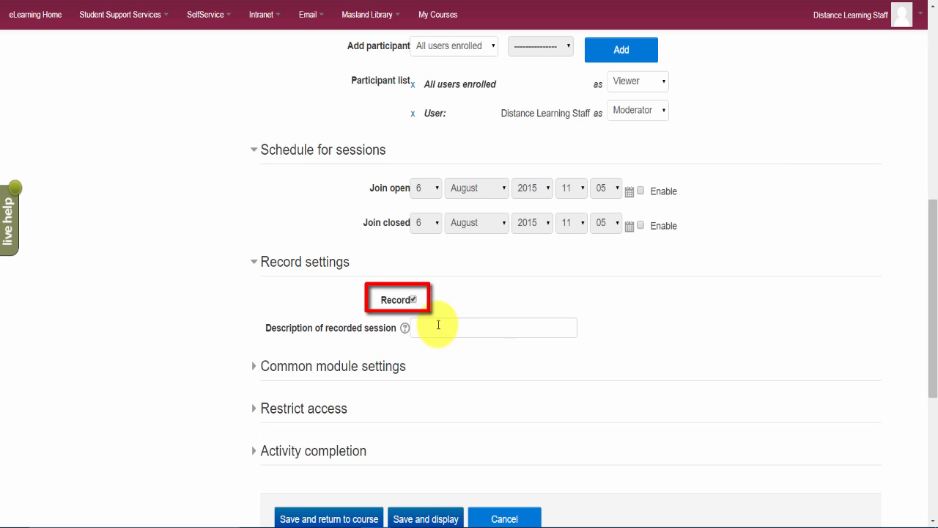
click(495, 328)
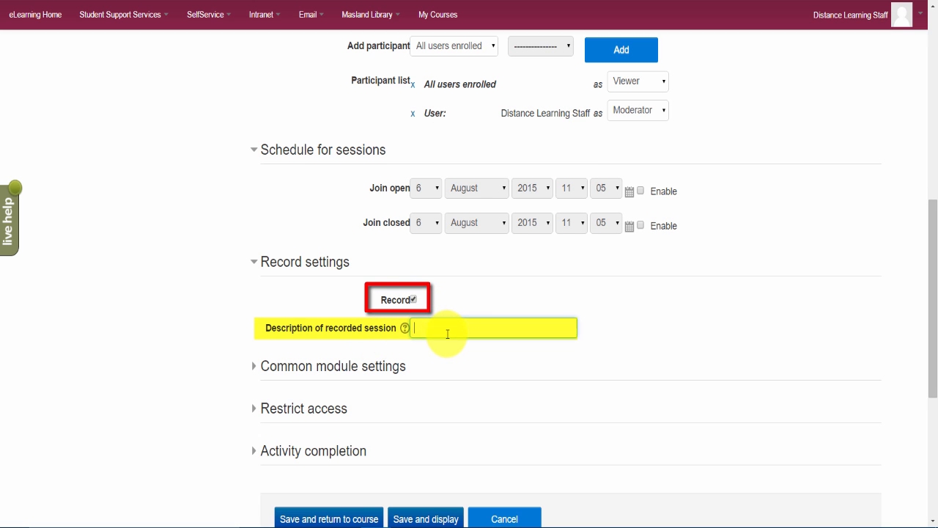
text(Monday recording)
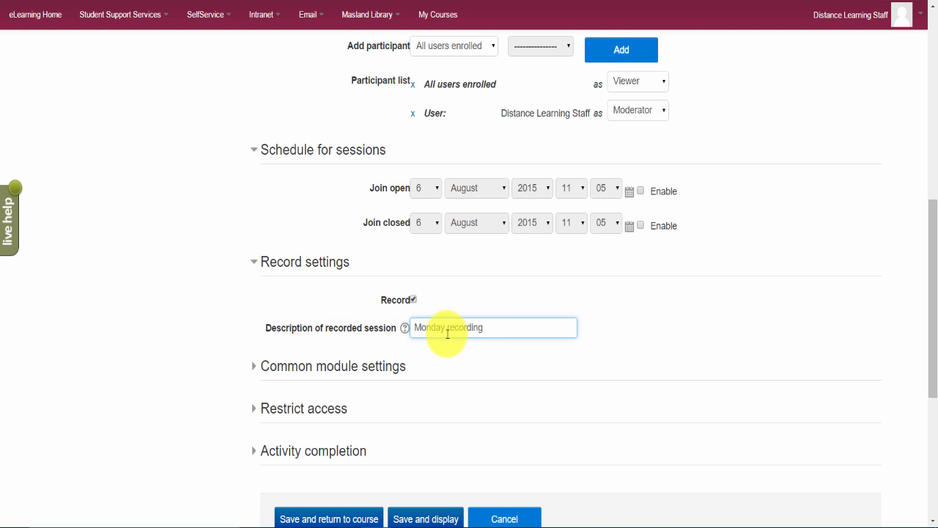
scroll(down, 3)
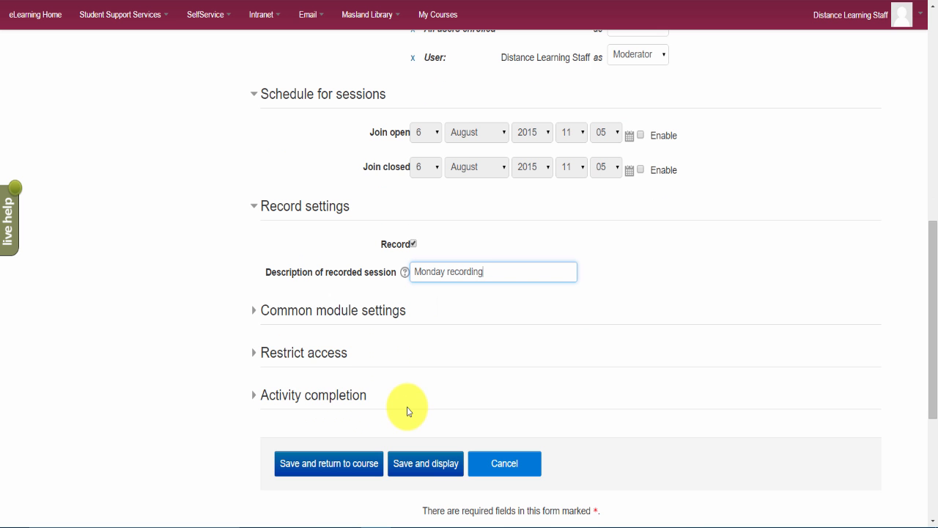
mouse_move(329, 463)
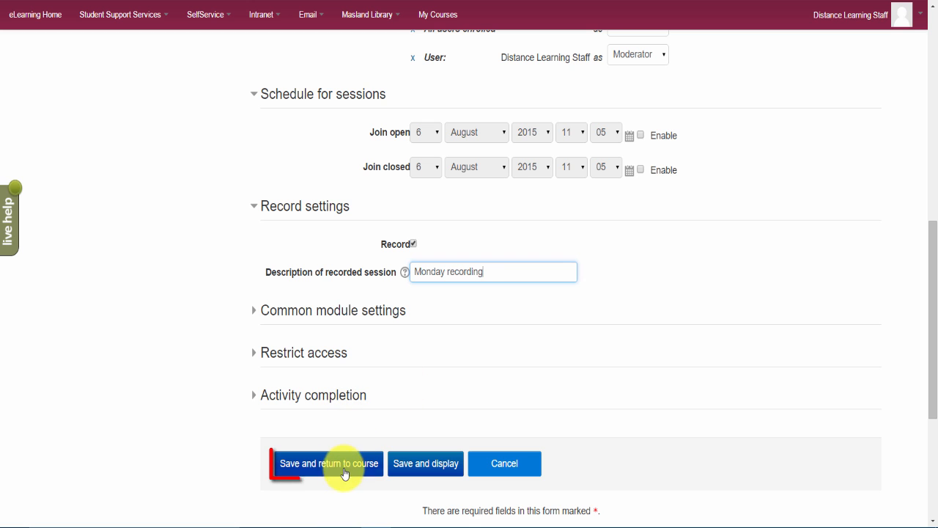
Save and return to the course, finding the new conference in Week 1
click(328, 462)
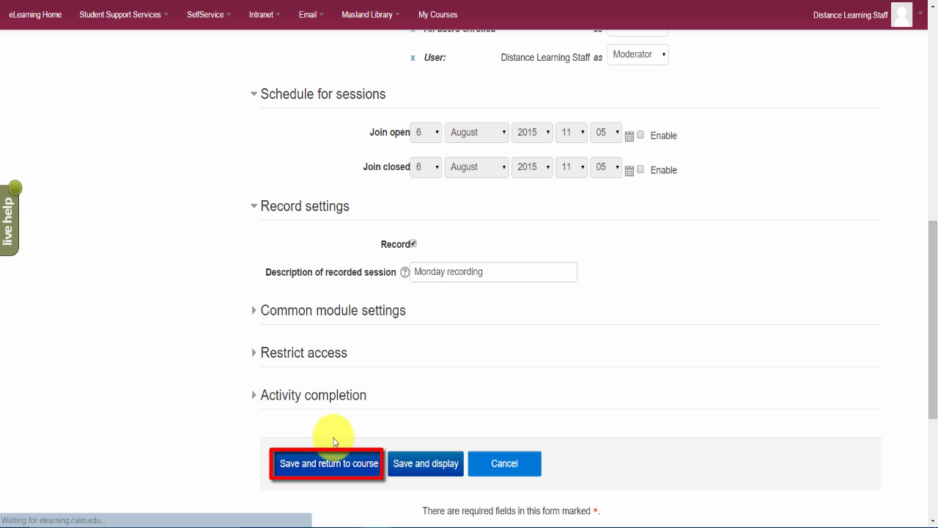
mouse_move(329, 463)
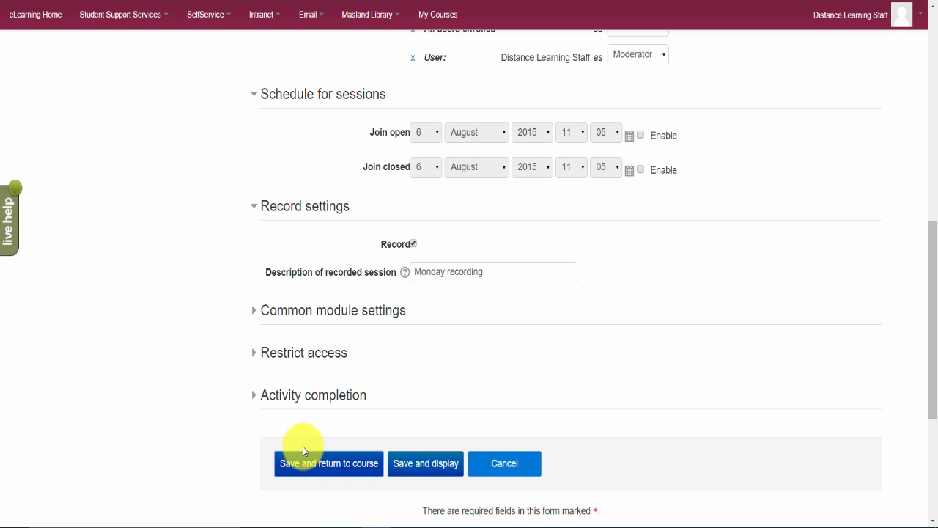
click(328, 464)
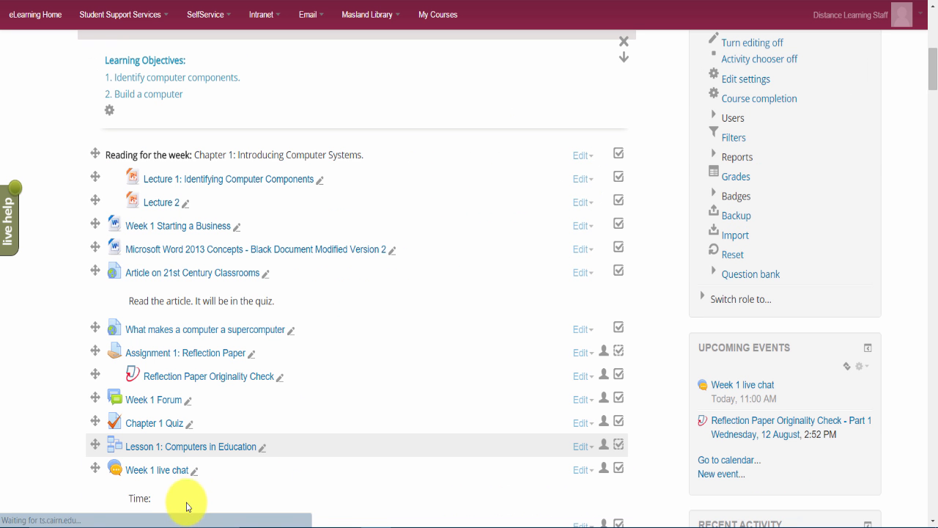
scroll(down, 3)
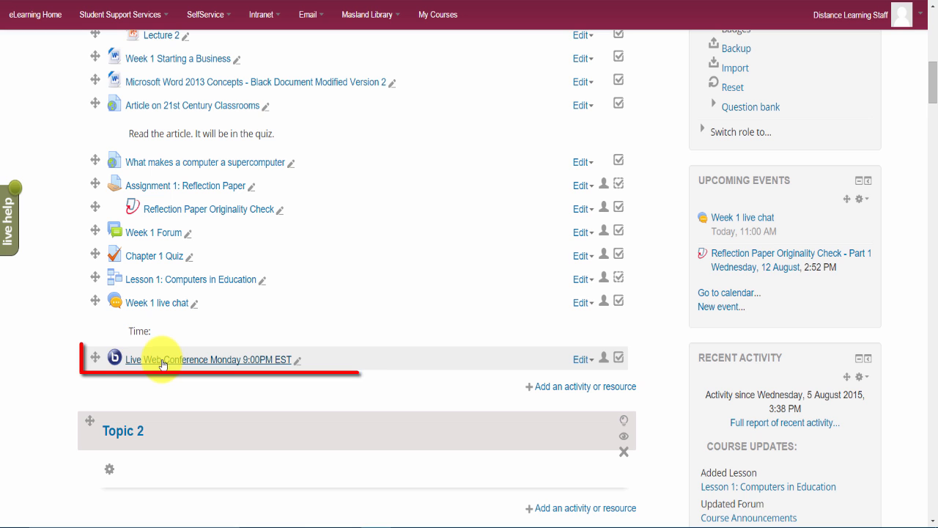
mouse_move(163, 360)
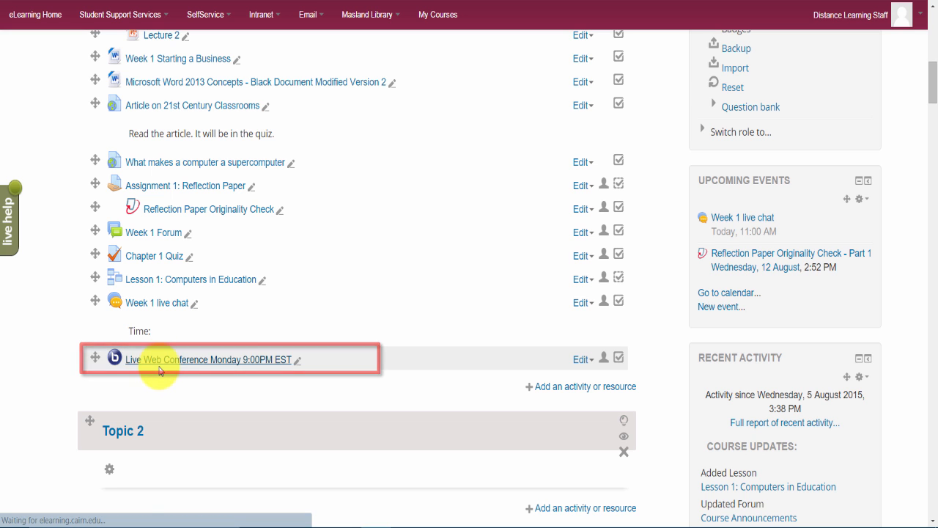
Join the Live Web Conference session as moderator
click(211, 359)
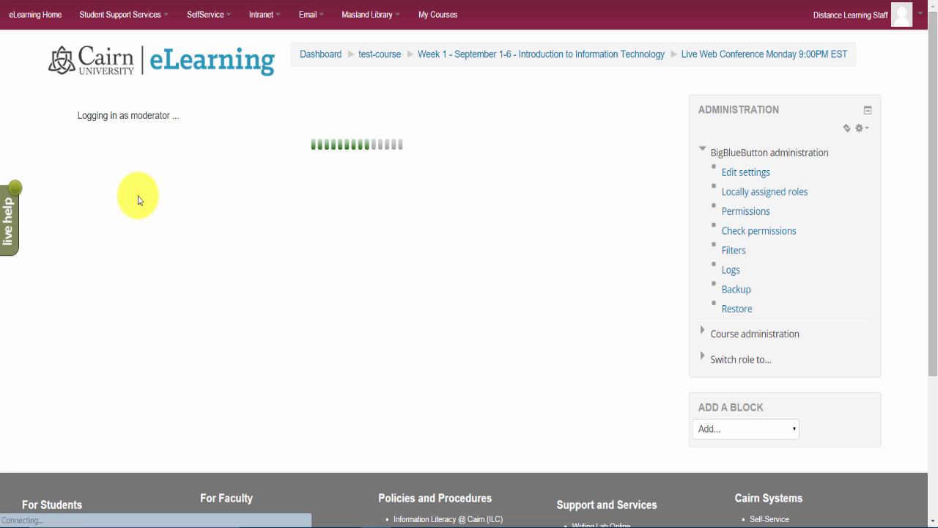
mouse_move(151, 179)
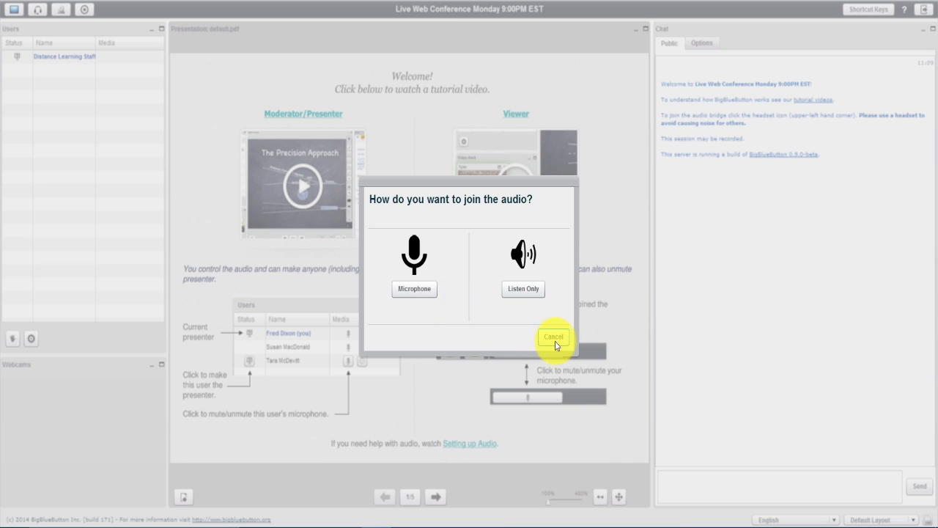
Cancel the audio join prompt, leaving the welcome slide showing
click(554, 337)
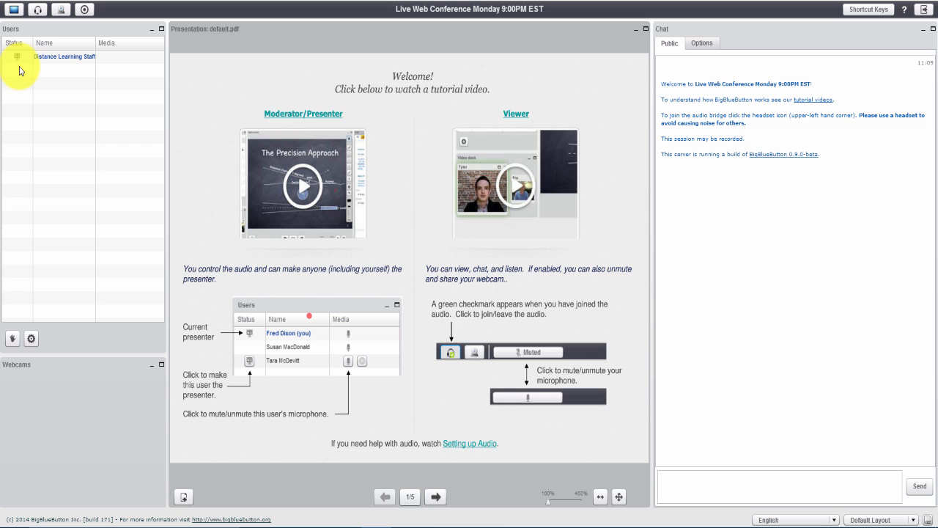
mouse_move(29, 75)
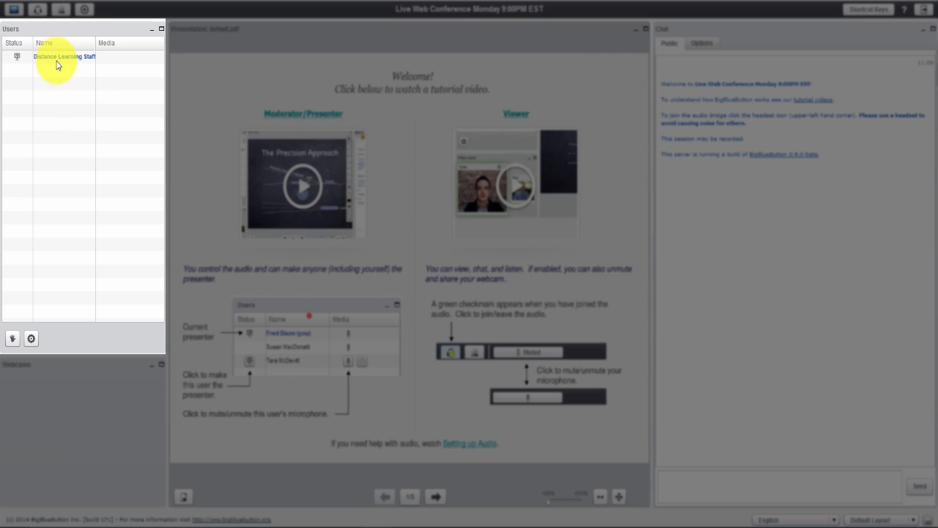
mouse_move(103, 58)
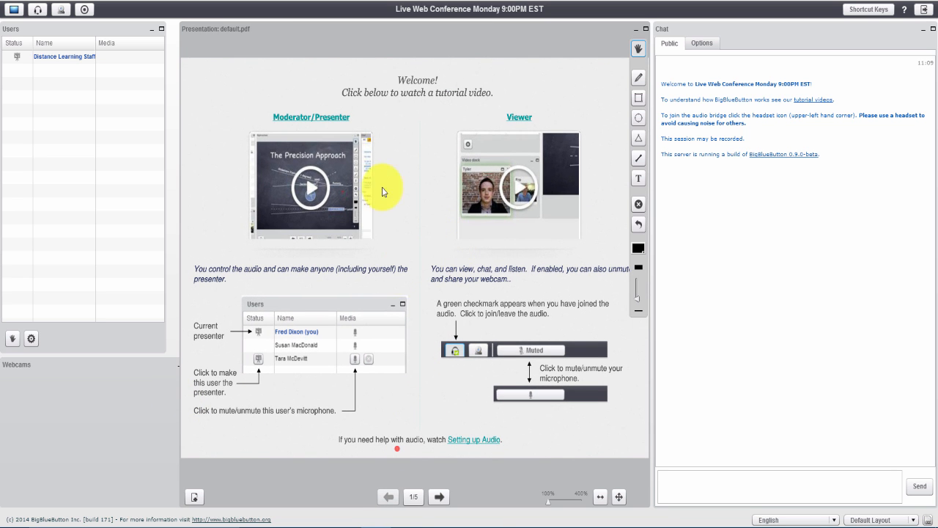
mouse_move(256, 311)
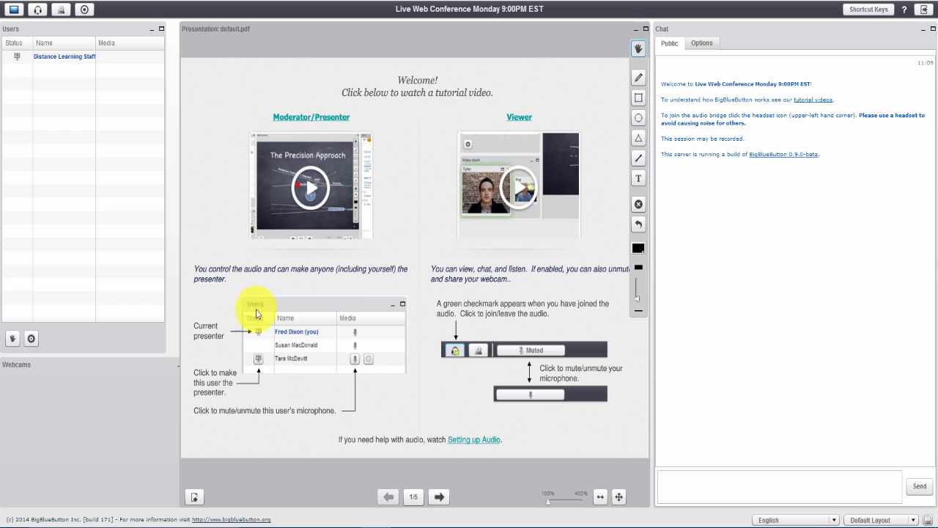
mouse_move(244, 393)
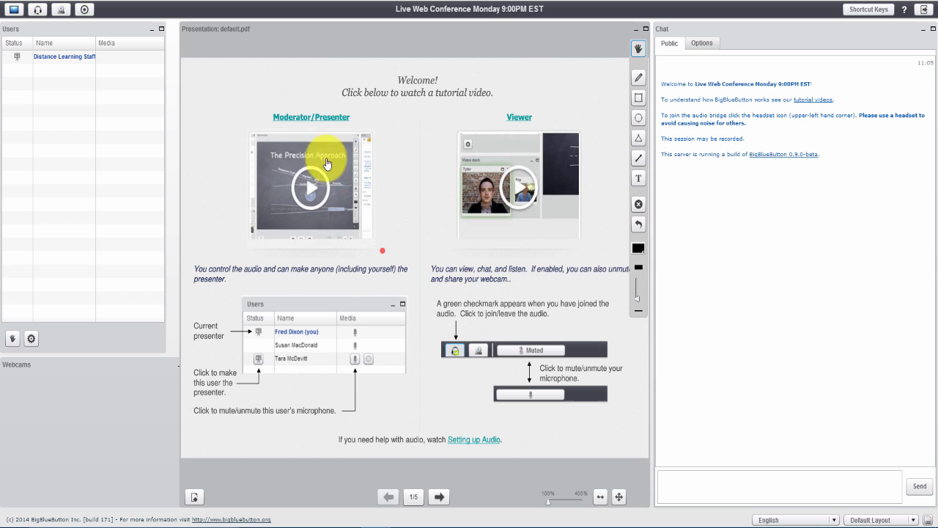
mouse_move(308, 145)
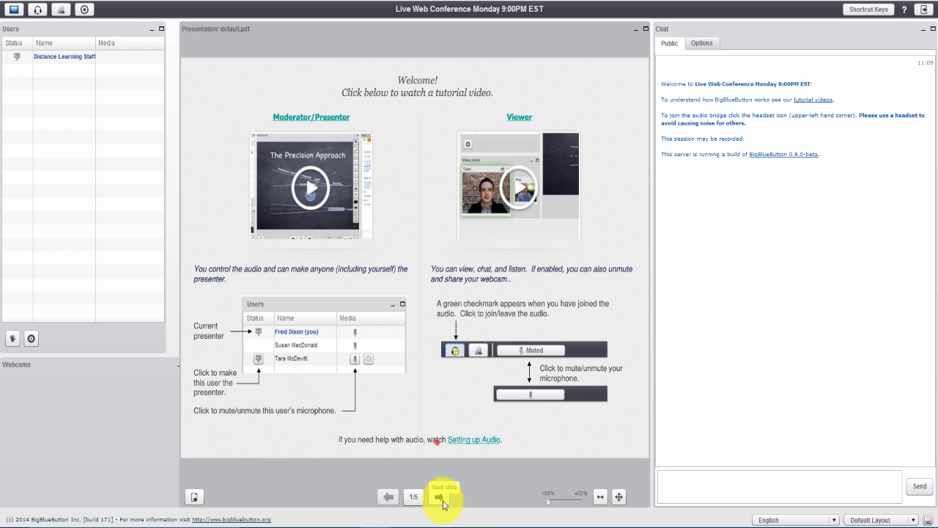
Advance to the blank whiteboard slide and sketch a freehand loop on it
click(440, 497)
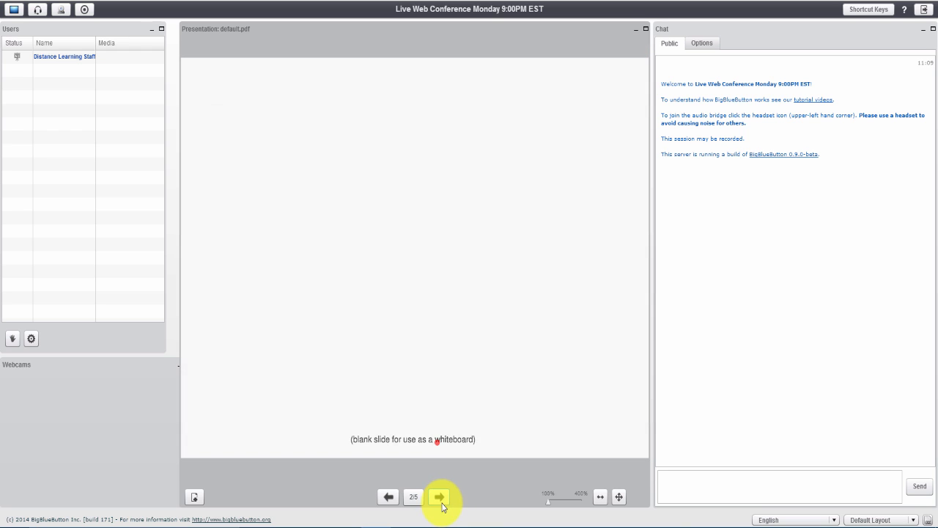
click(438, 497)
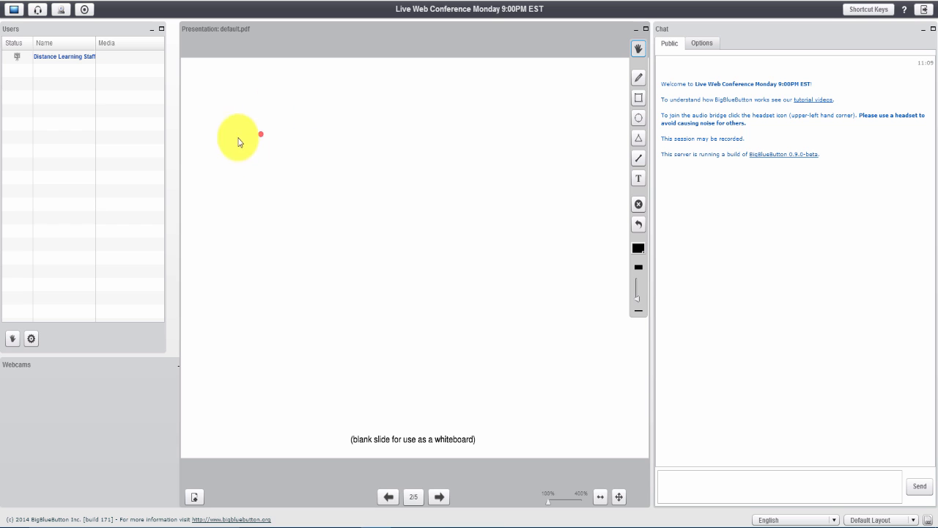
mouse_move(246, 213)
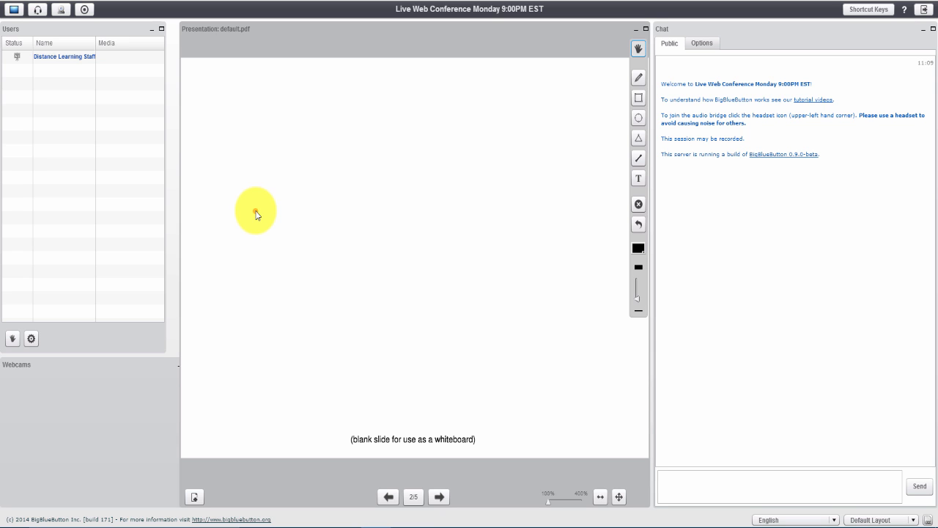
mouse_move(601, 99)
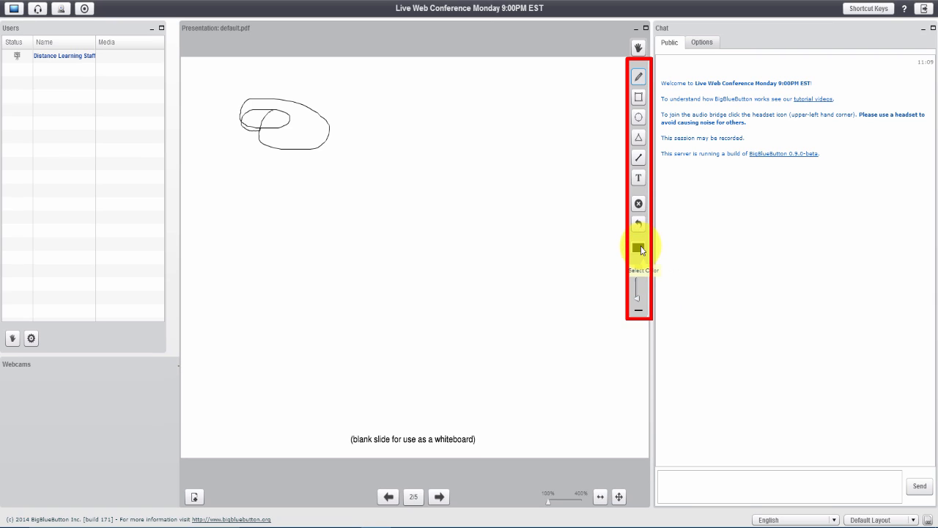
click(638, 247)
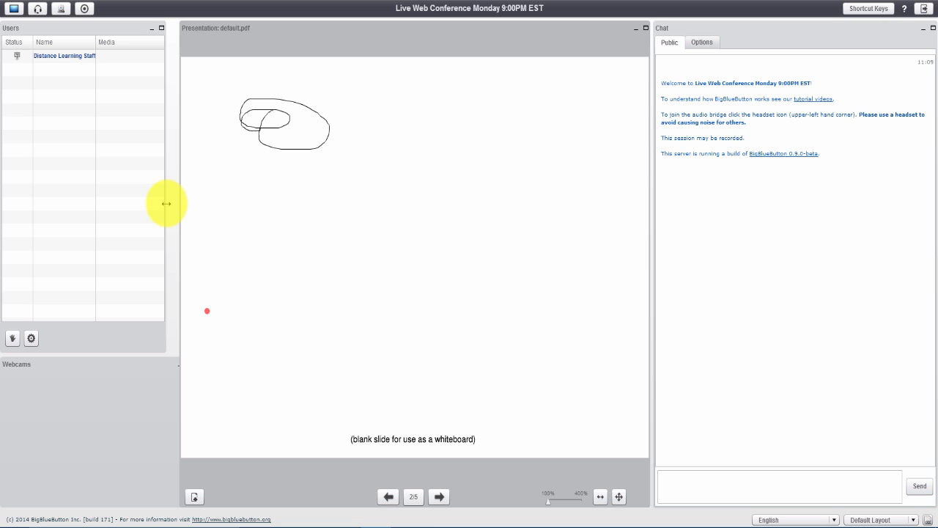
mouse_move(99, 89)
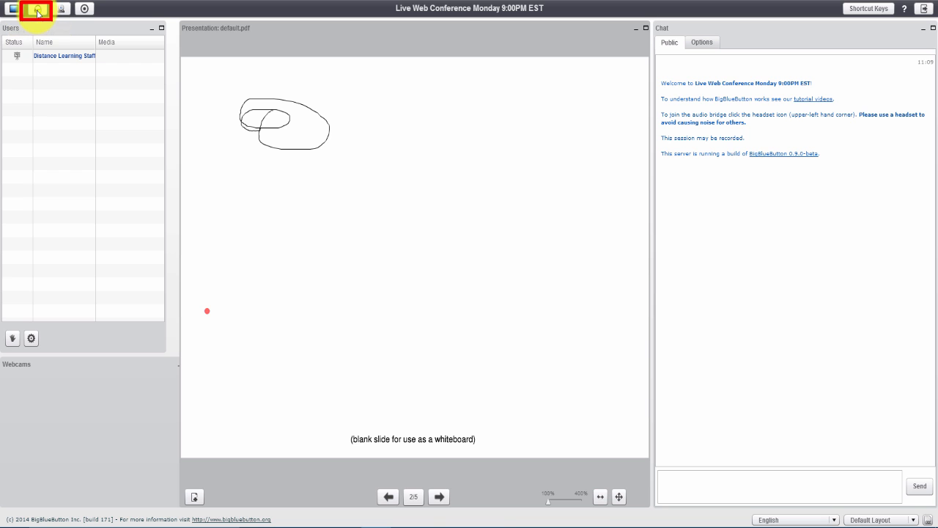
Reopen the audio joining dialog and cancel it again
click(37, 8)
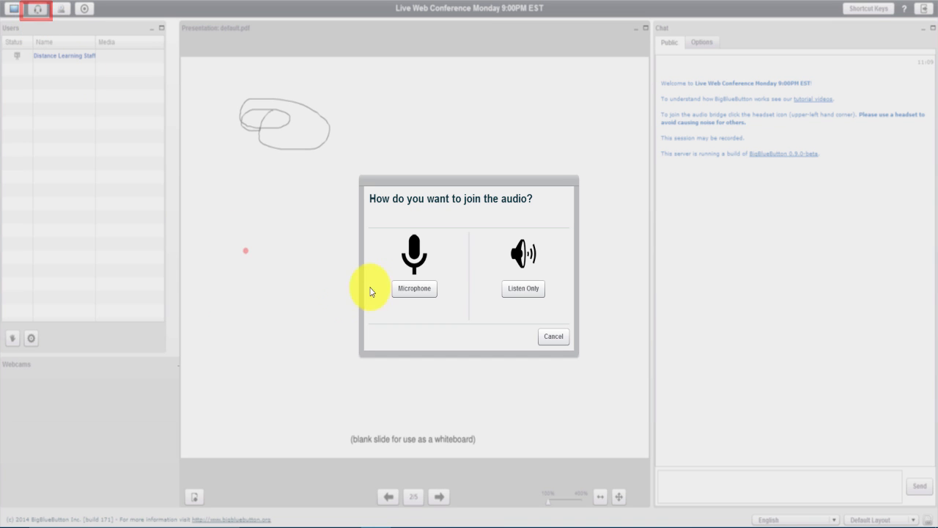
mouse_move(552, 336)
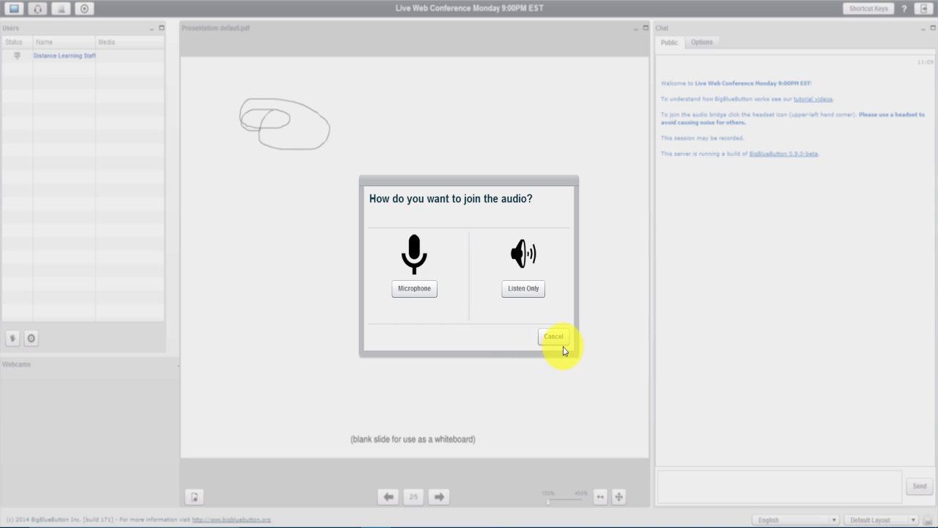
click(554, 336)
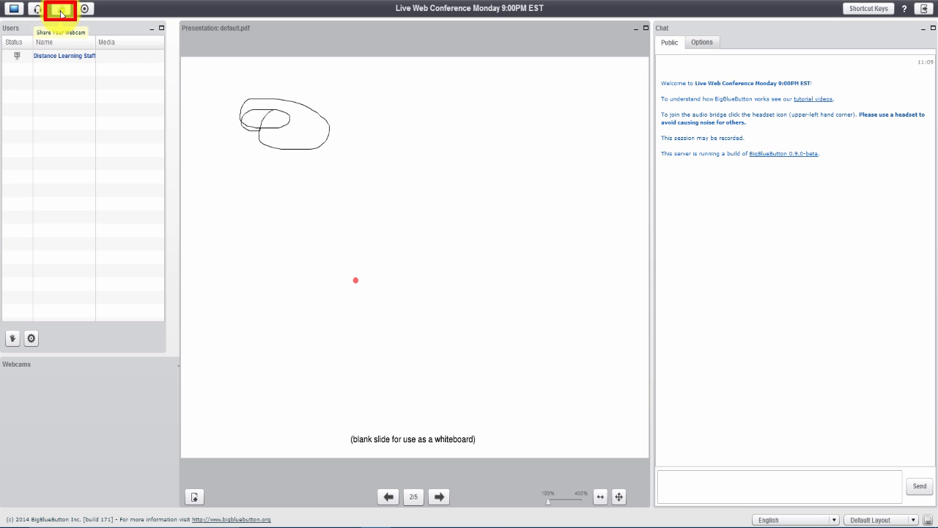
Start webcam sharing and allow the browser to use camera and microphone
click(61, 8)
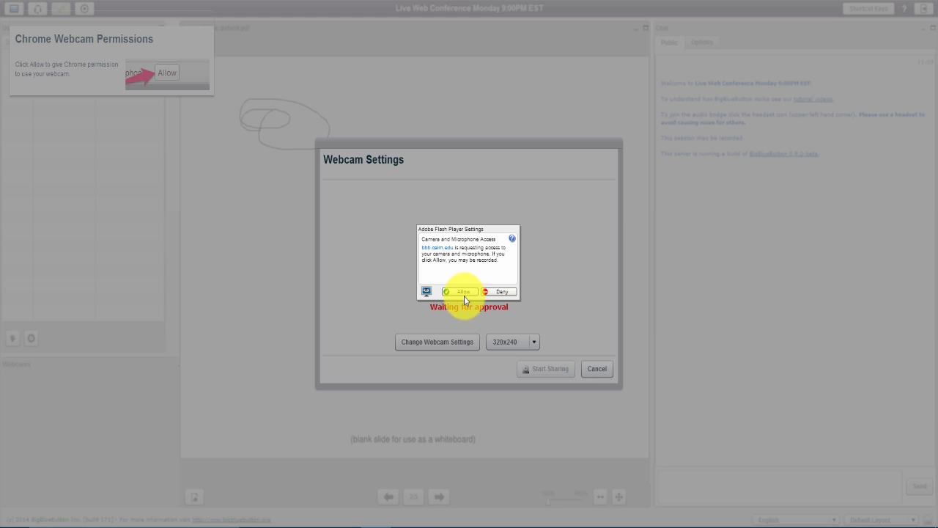
mouse_move(468, 304)
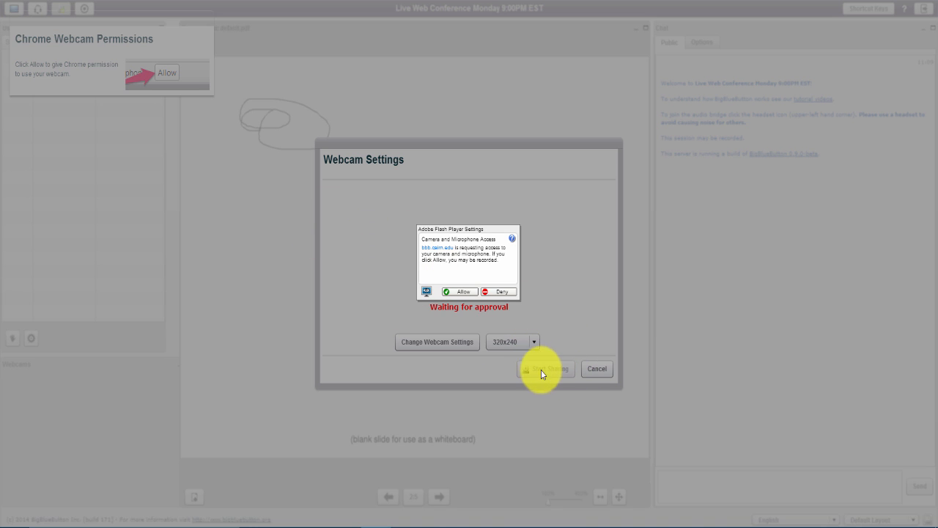
mouse_move(592, 365)
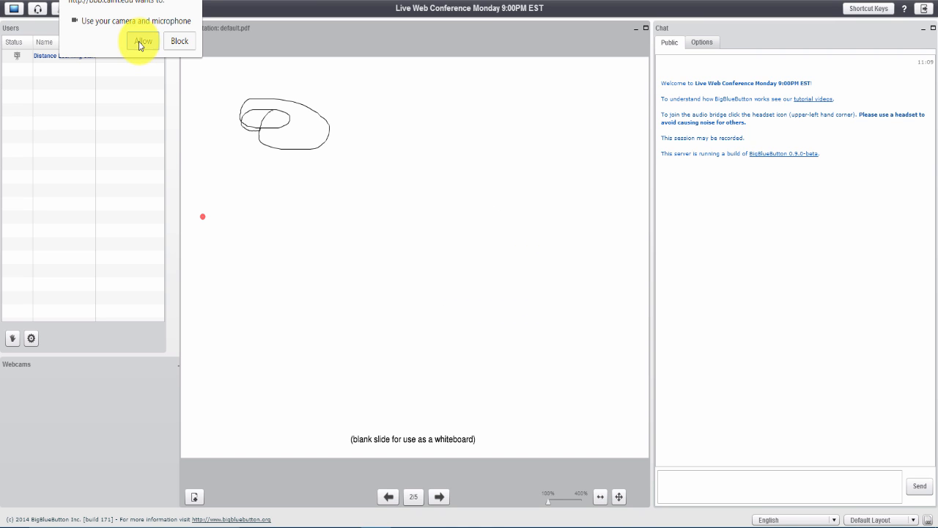
click(143, 41)
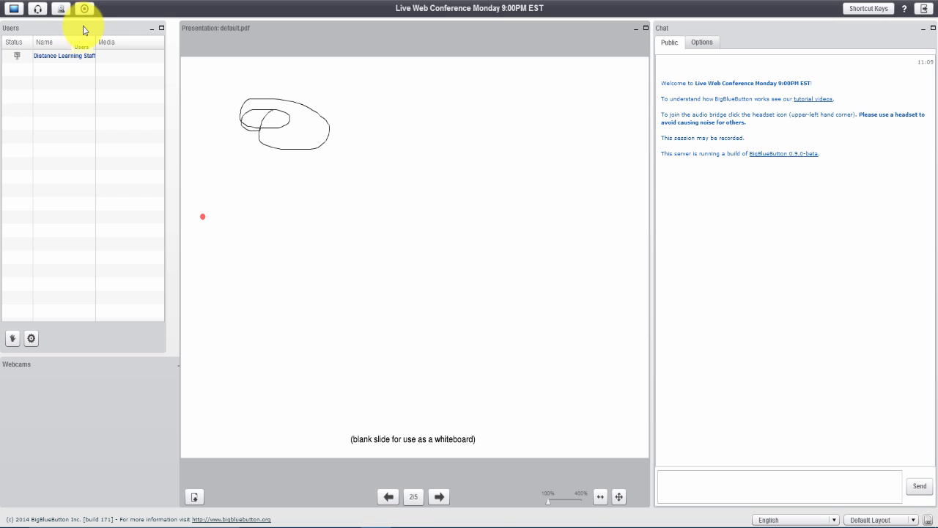
mouse_move(85, 9)
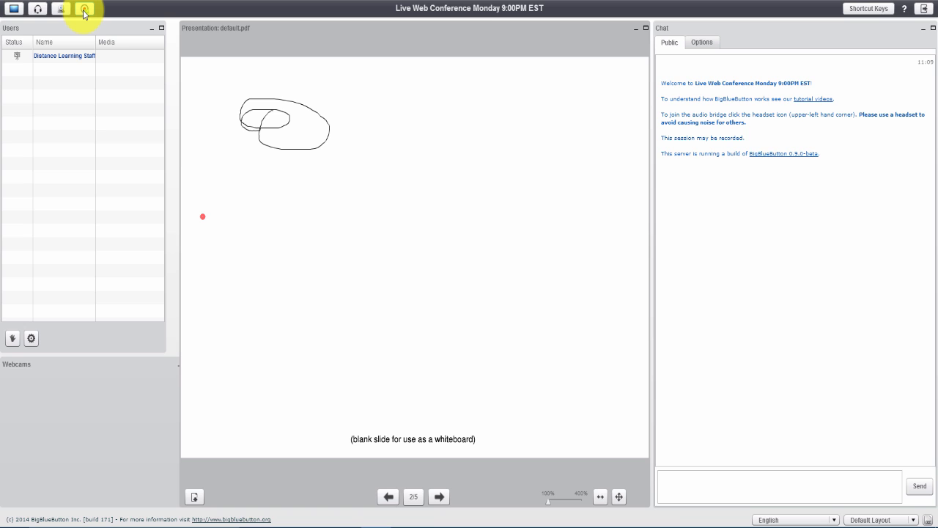
mouse_move(121, 73)
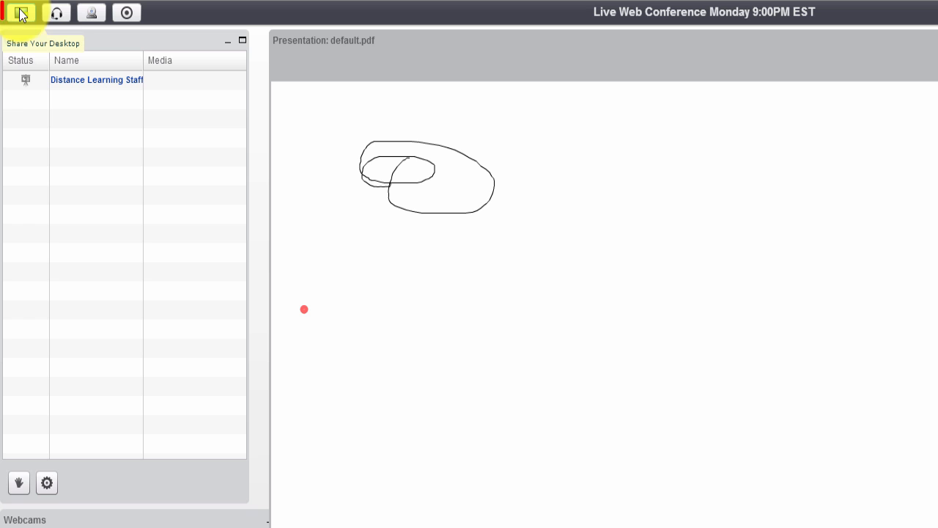
Start desktop sharing, bringing up the Presenter's Preview requiring Java 7u51
click(20, 12)
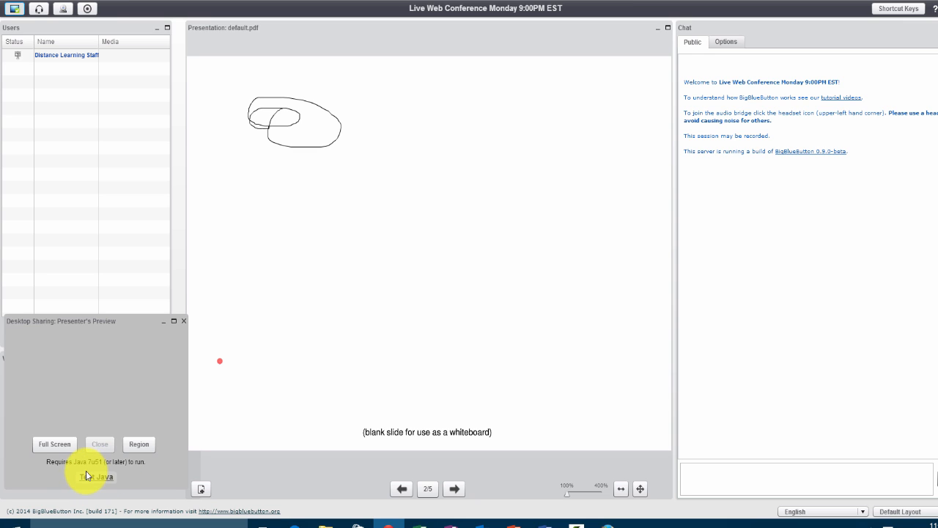
mouse_move(92, 477)
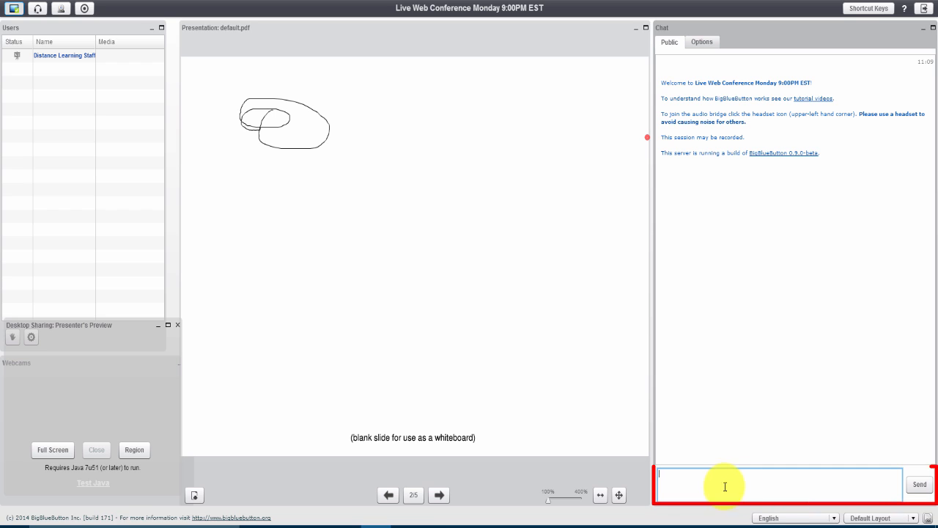
mouse_move(724, 455)
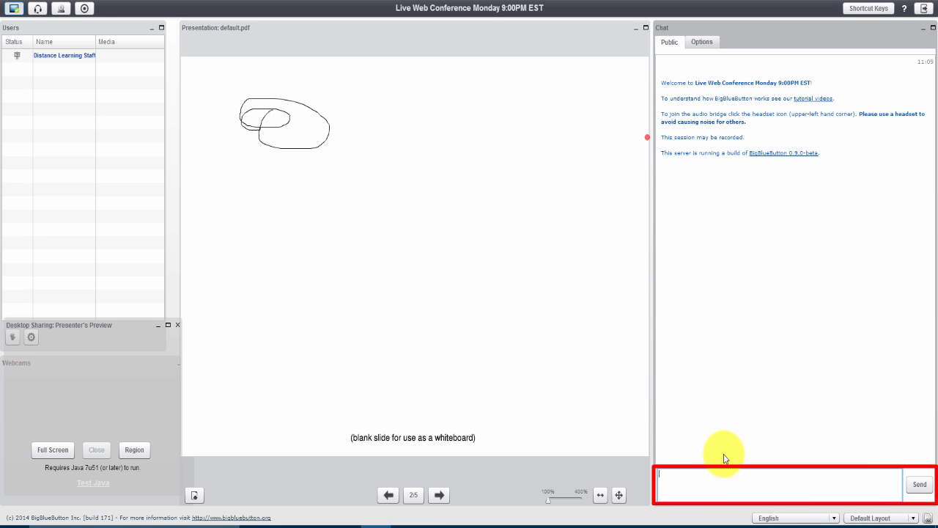
mouse_move(698, 452)
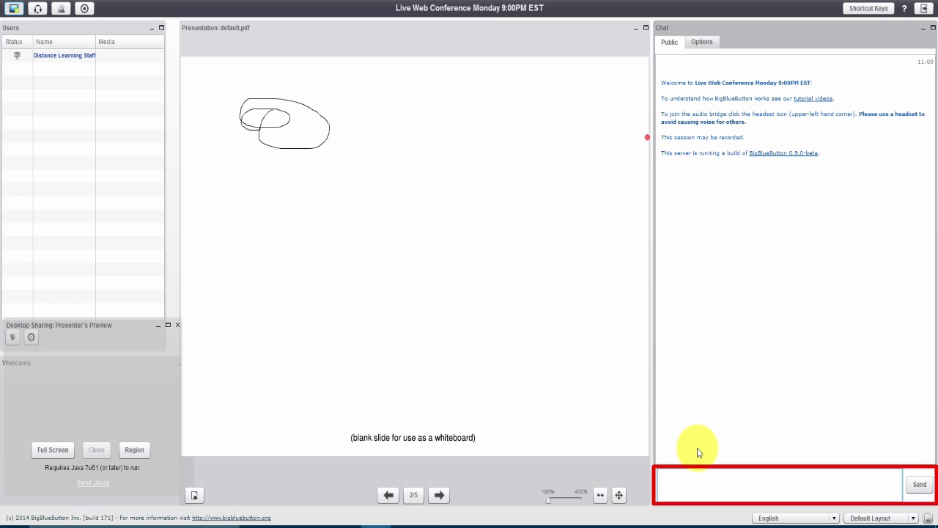
mouse_move(710, 484)
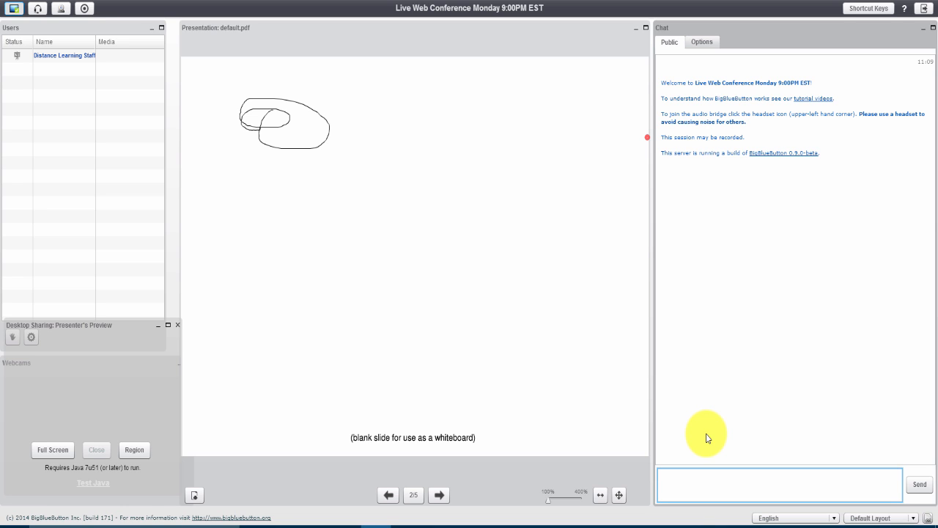
click(779, 483)
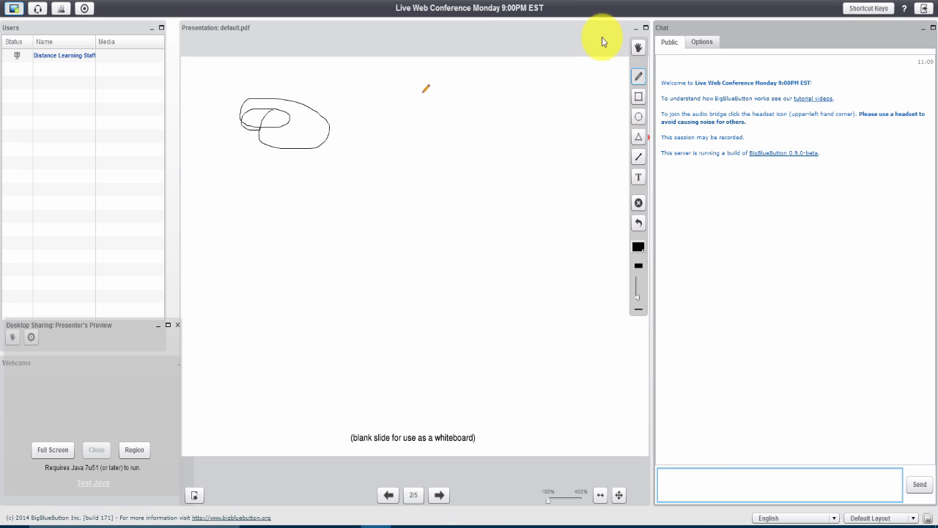
mouse_move(484, 226)
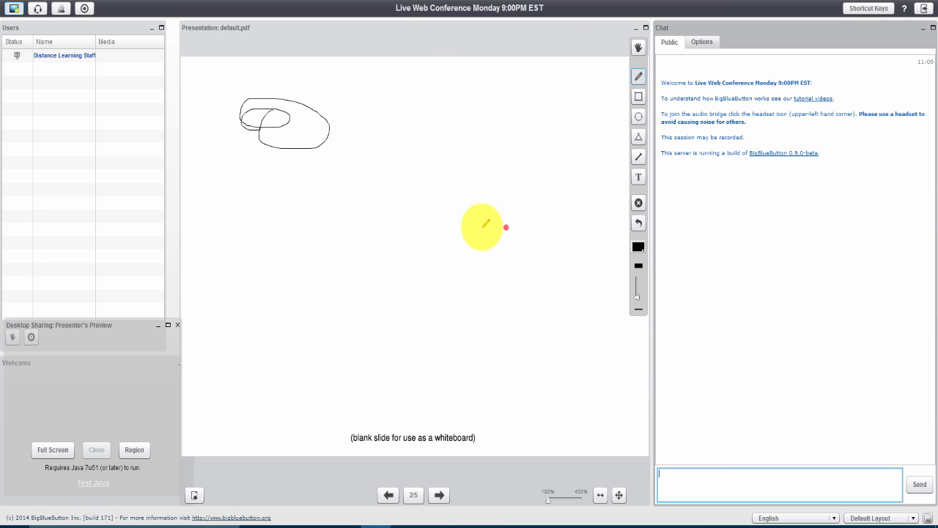
mouse_move(500, 240)
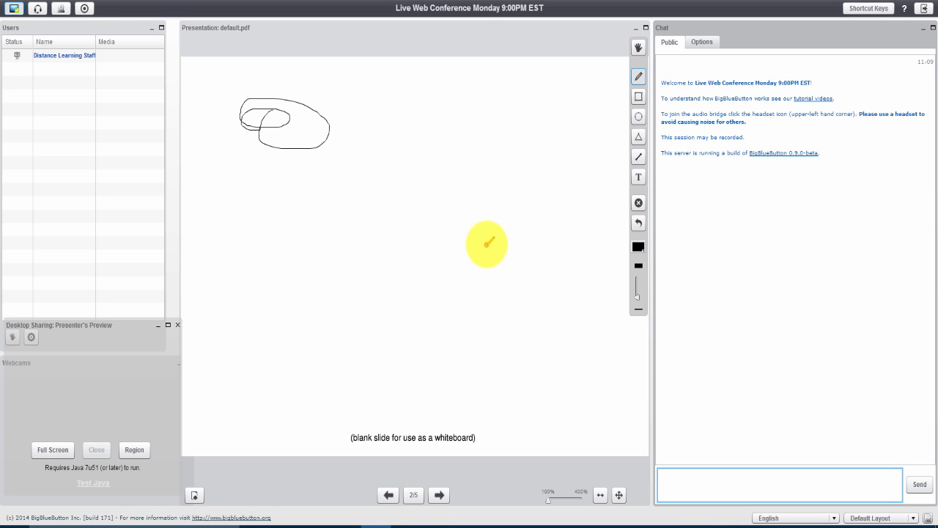
click(780, 483)
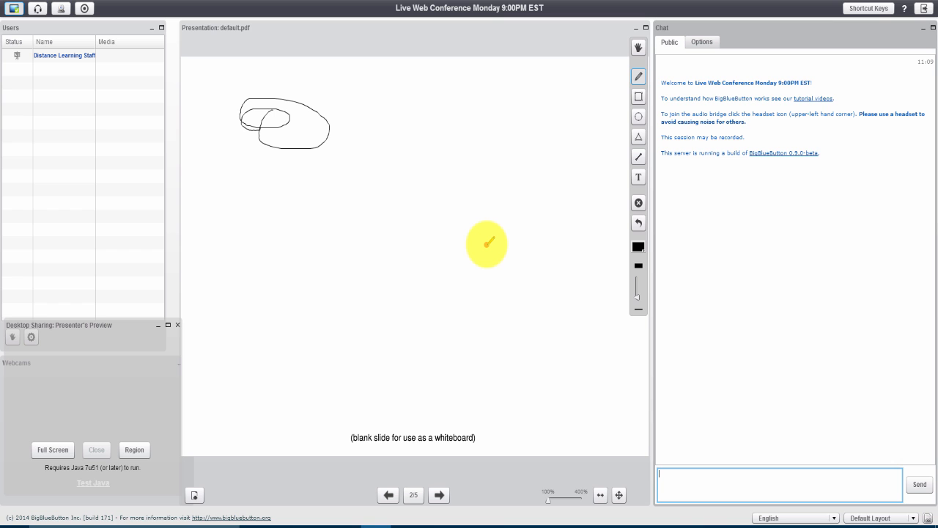
click(195, 495)
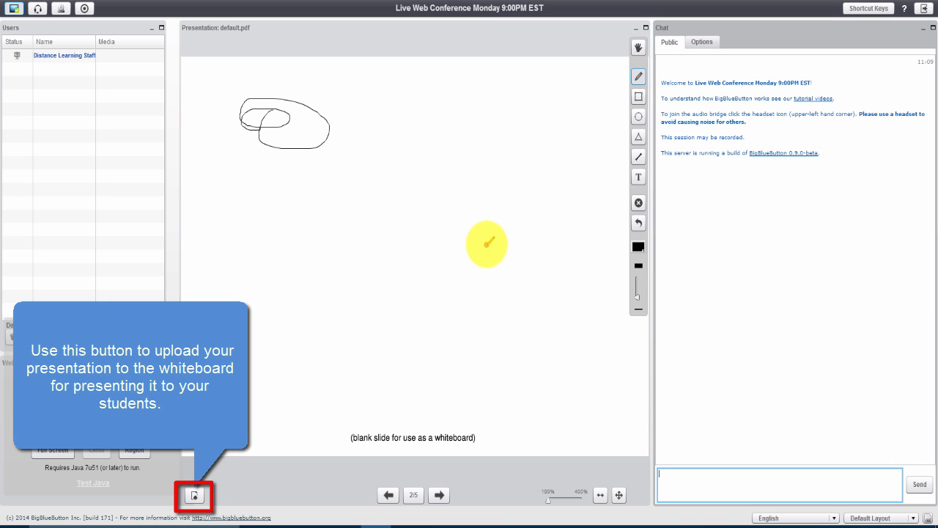
mouse_move(499, 341)
text(sldk)
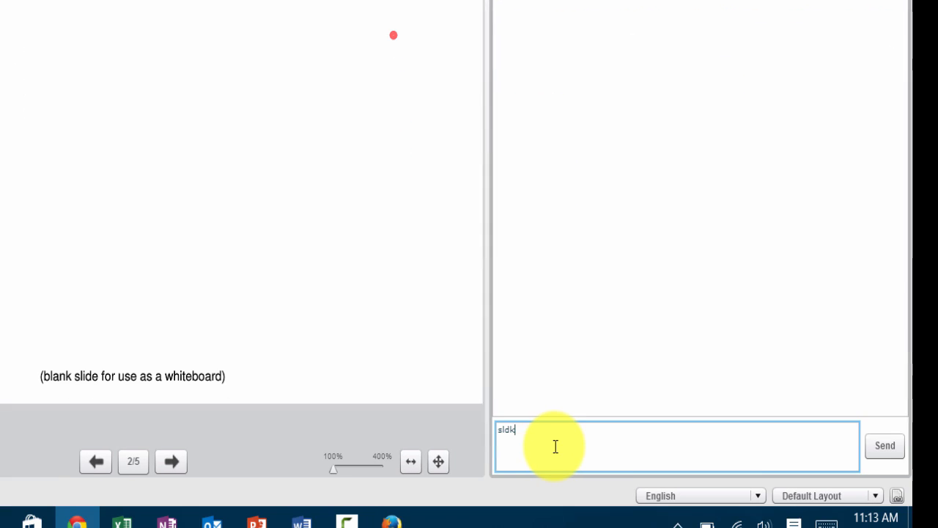
Send a test message to the public chat
click(885, 445)
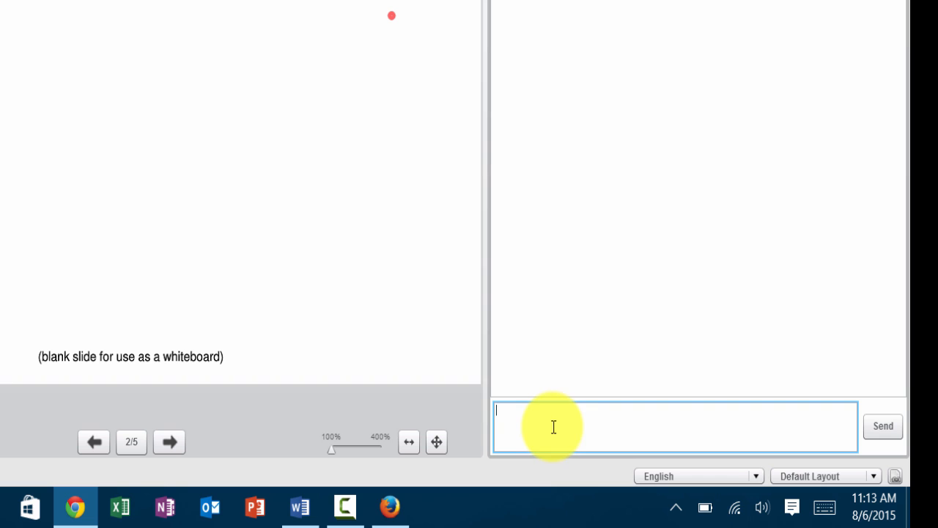
click(882, 426)
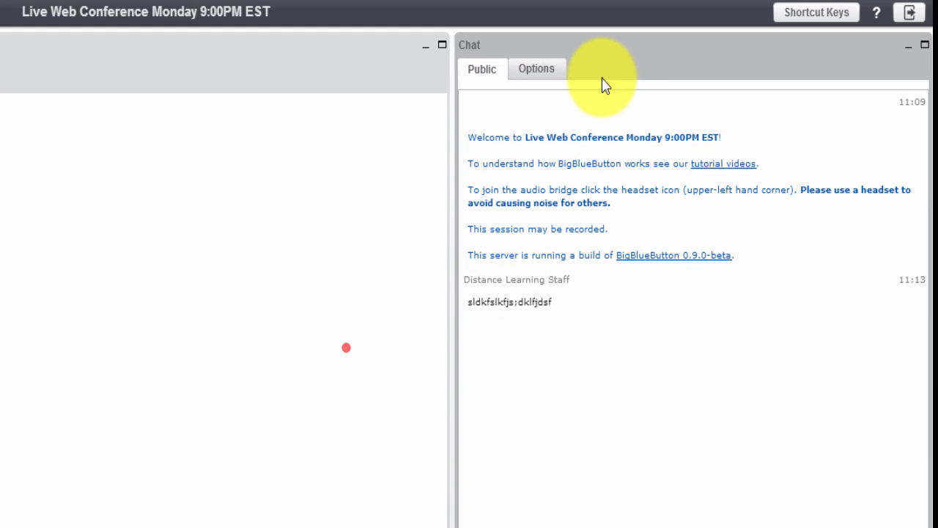
Set Chat Message Font Size to 16 in Options and return to Public chat
click(536, 68)
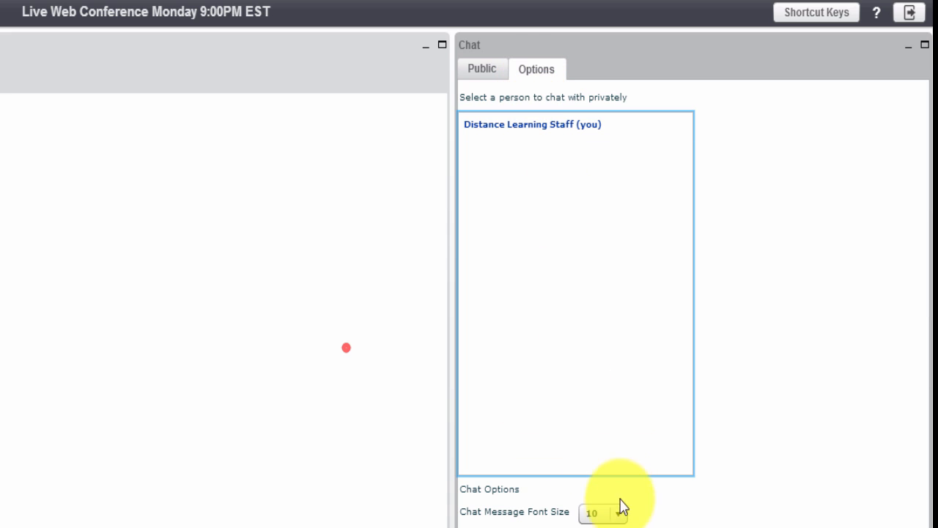
click(618, 513)
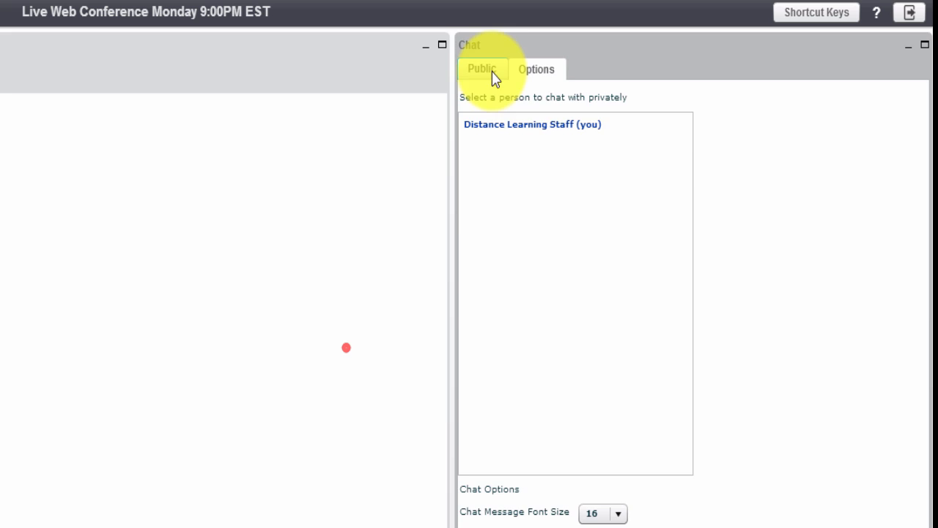
click(481, 68)
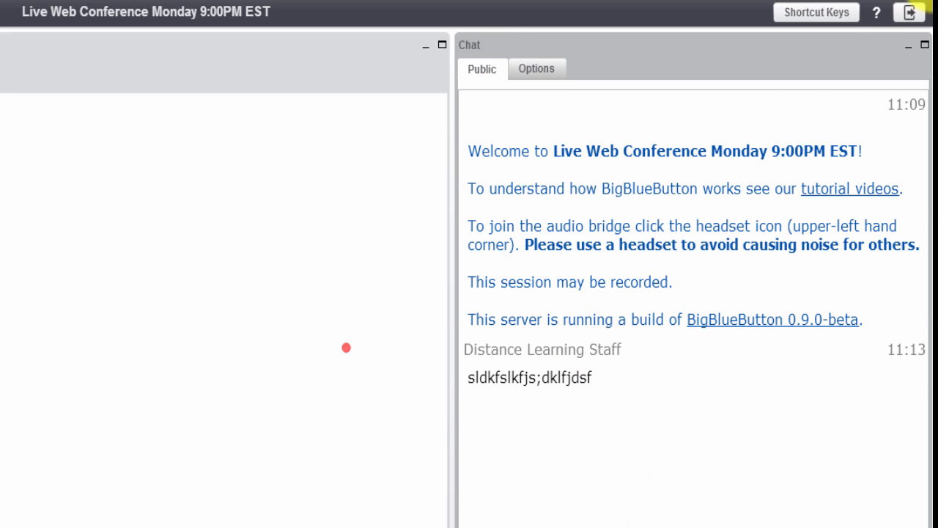
mouse_move(909, 12)
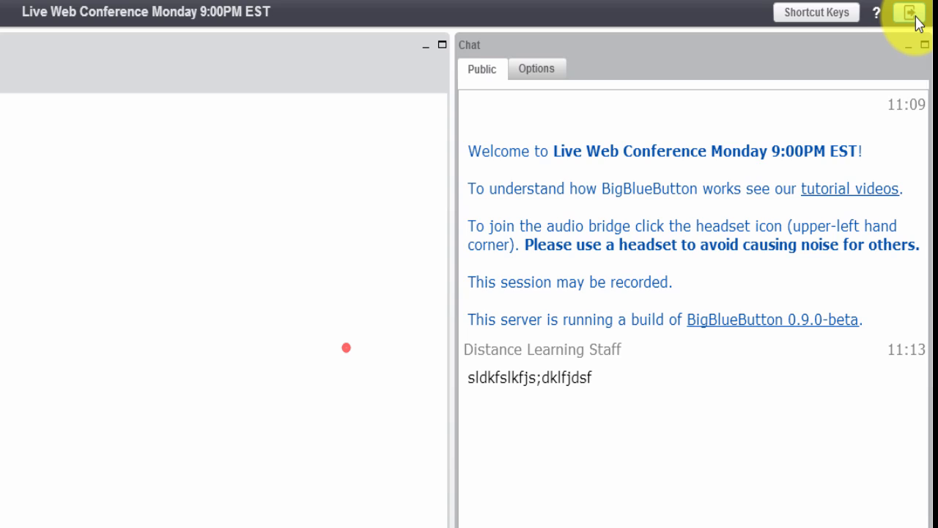
Log out of the BigBlueButton conference and acknowledge the Logged Out notice
click(909, 13)
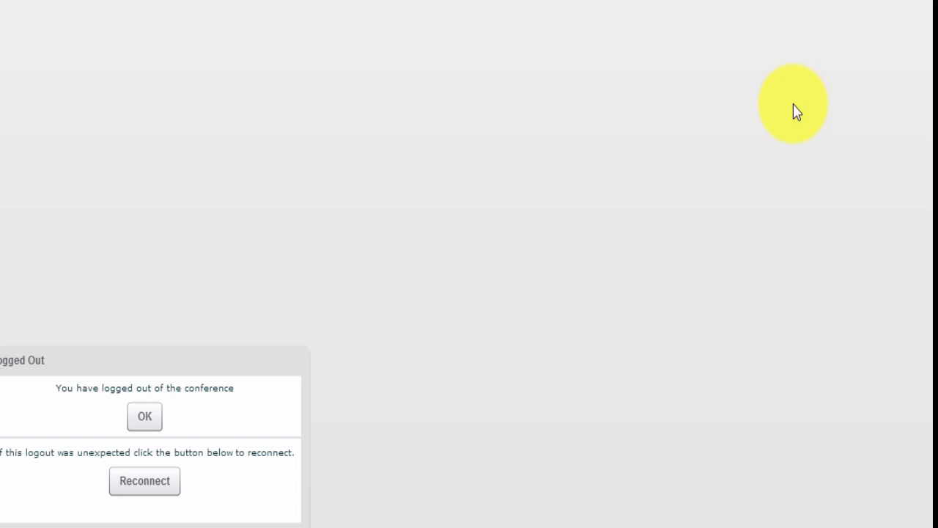
click(144, 415)
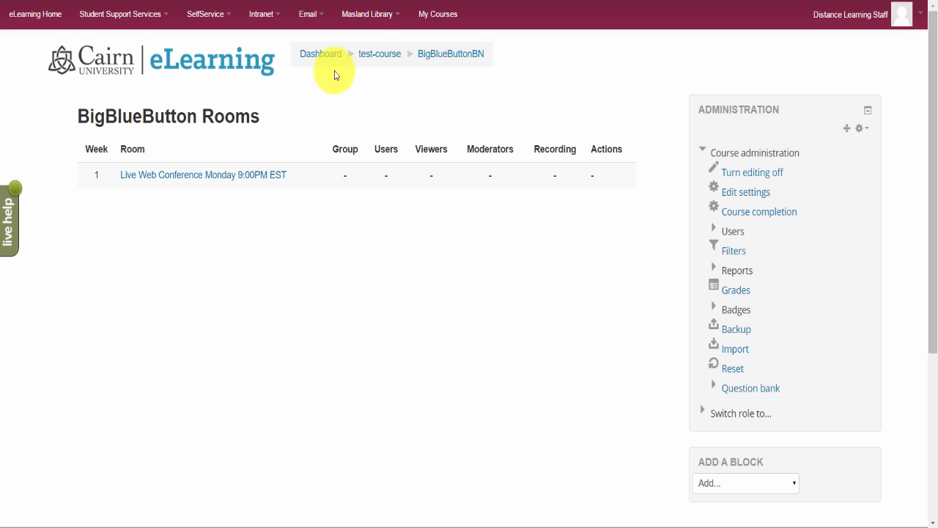
Return to the test-course page via the breadcrumb and scroll to Week 1
click(379, 54)
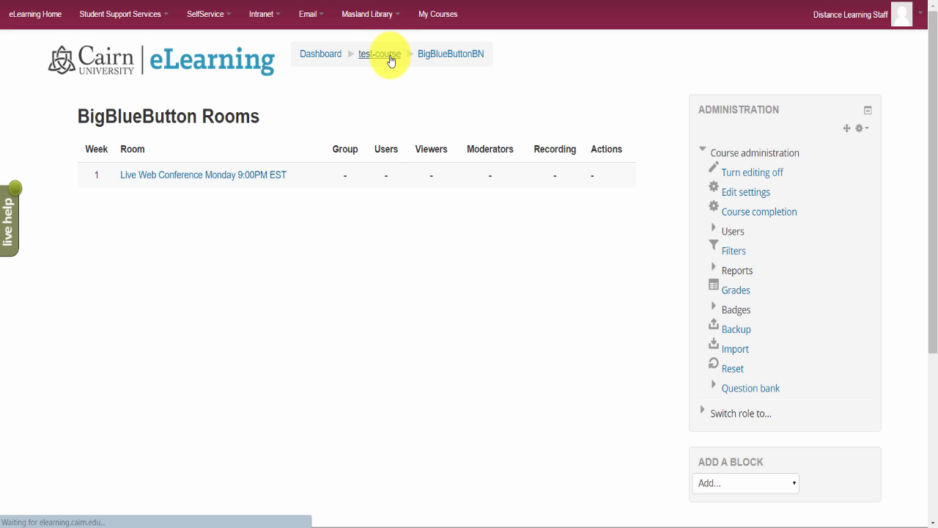
click(380, 53)
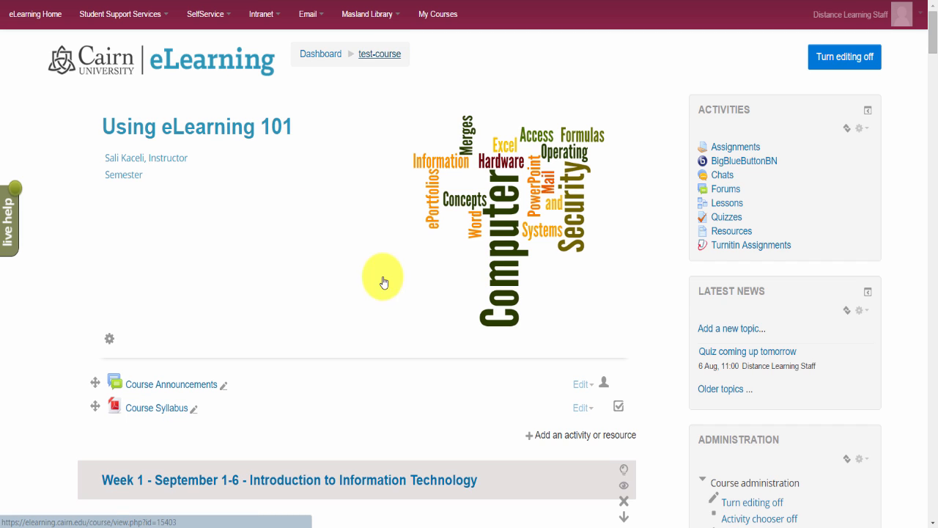
scroll(down, 3)
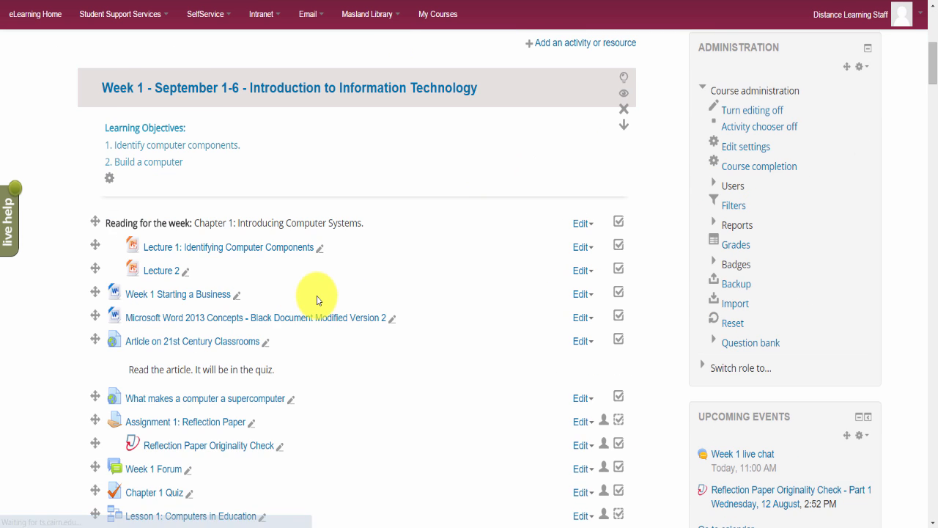
scroll(down, 3)
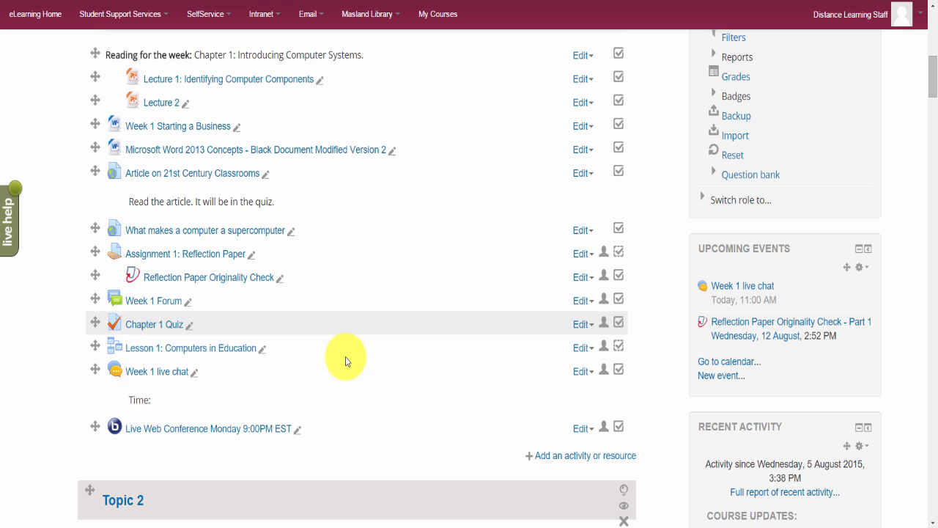
mouse_move(587, 455)
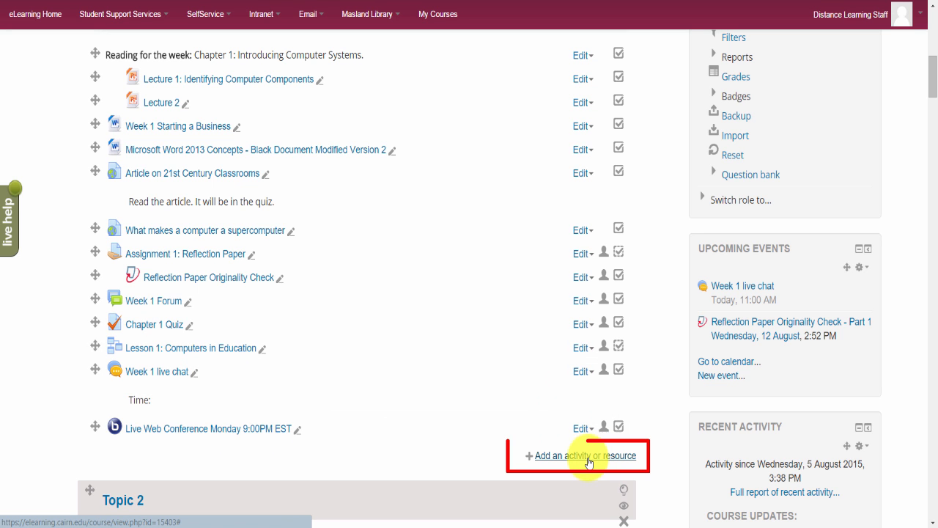
Add a RecordingsBN resource to Week 1 from the Resources list
click(584, 455)
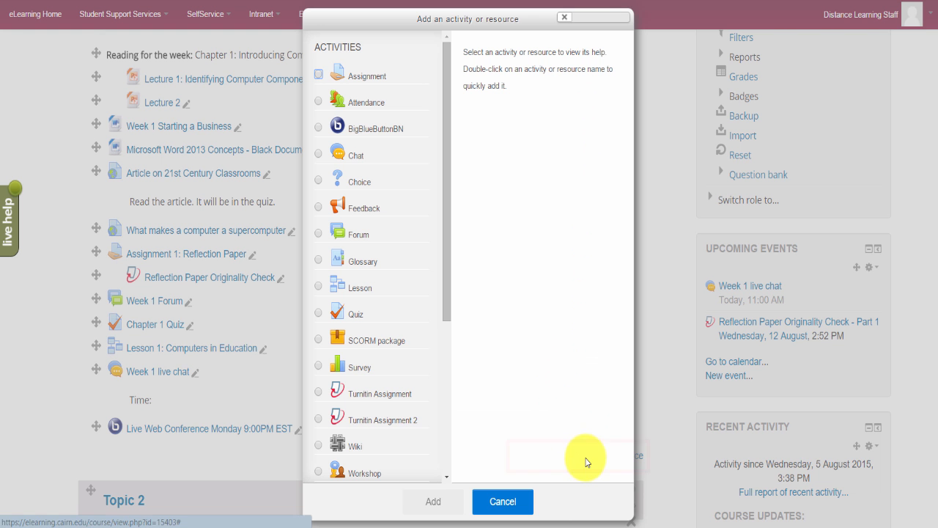
mouse_move(453, 276)
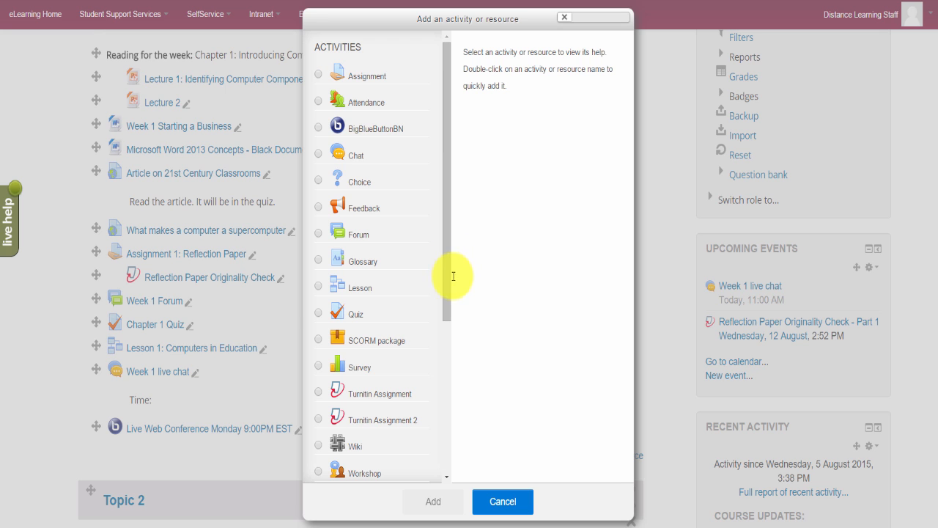
scroll(down, 3)
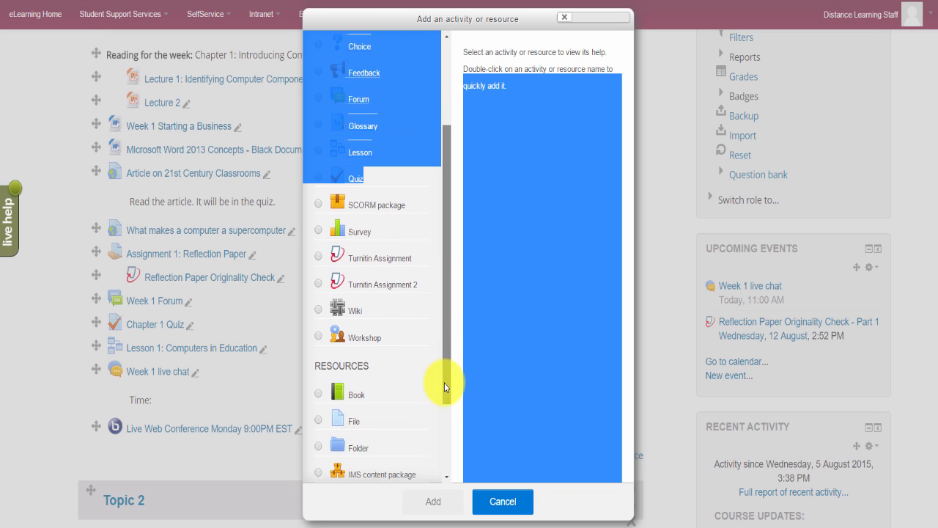
scroll(down, 3)
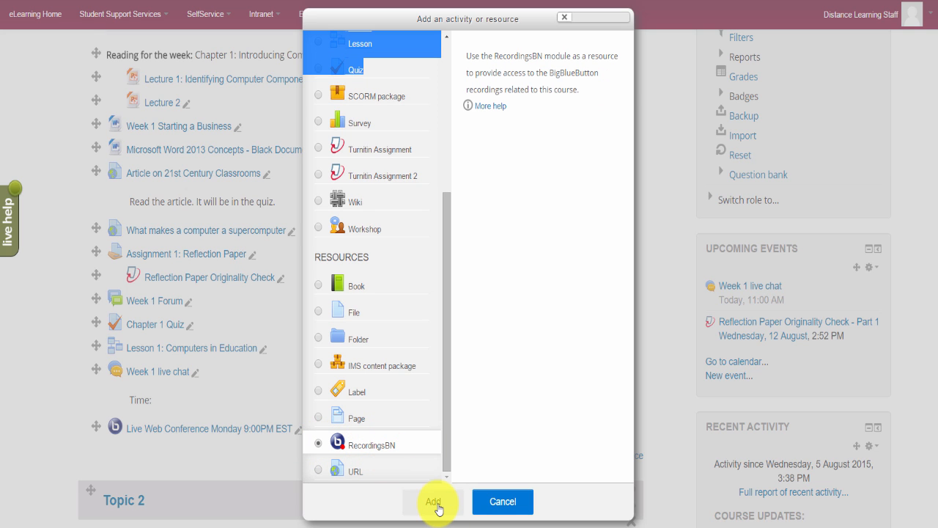
click(433, 502)
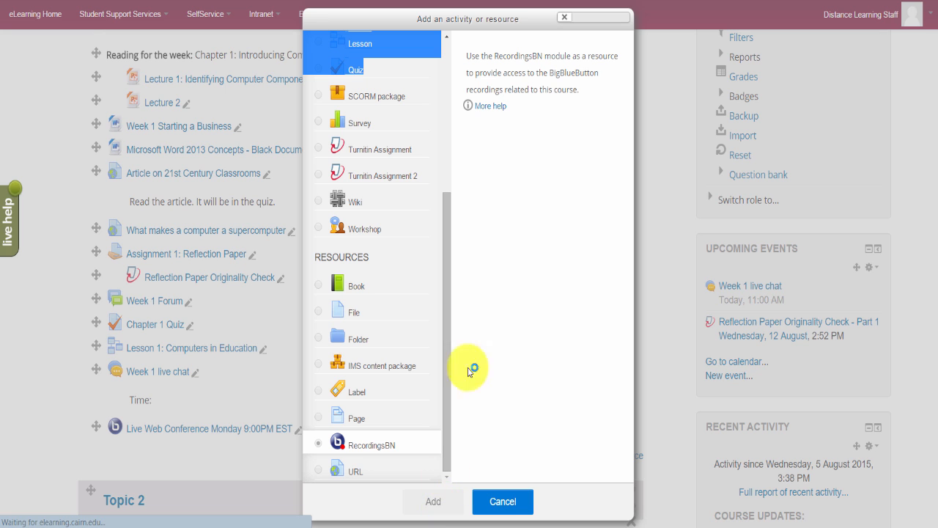
Name the resource 'Monday recording' and save and display it
click(434, 502)
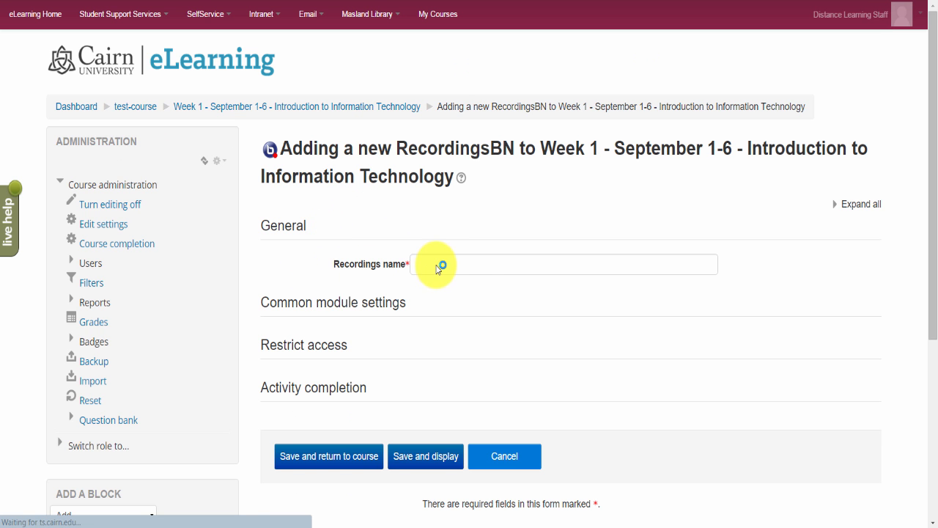
text(Monday r)
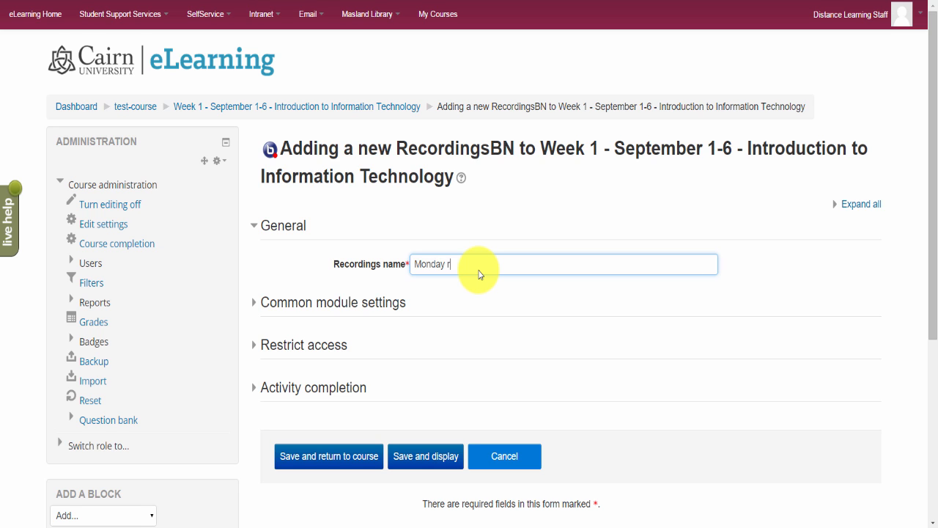
text(ecording)
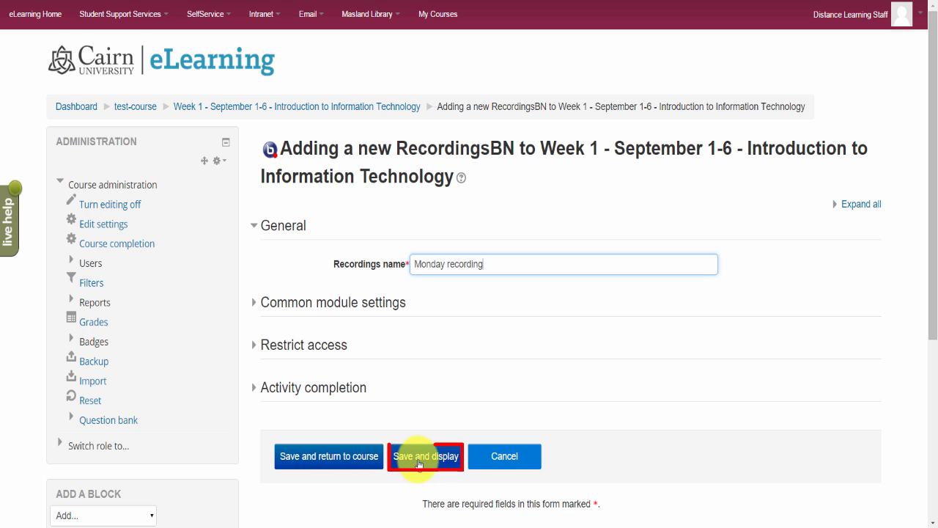
click(425, 456)
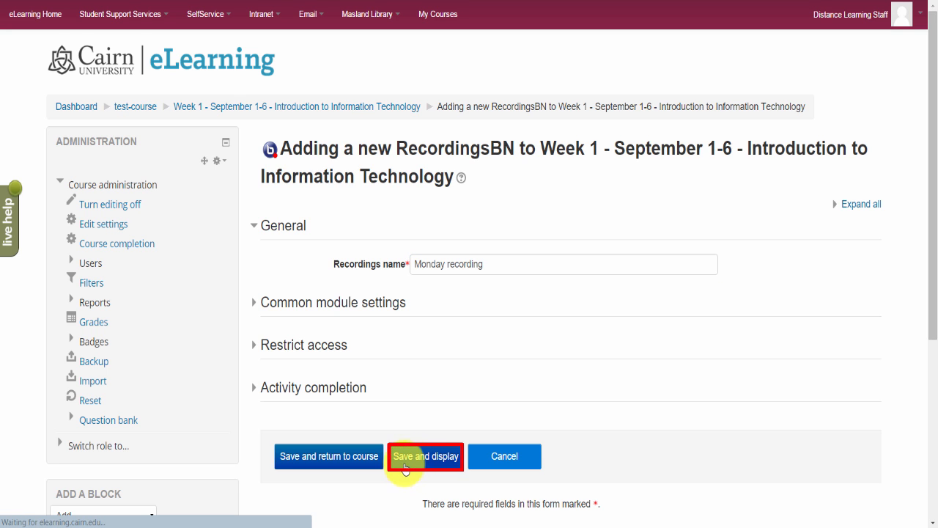
click(425, 456)
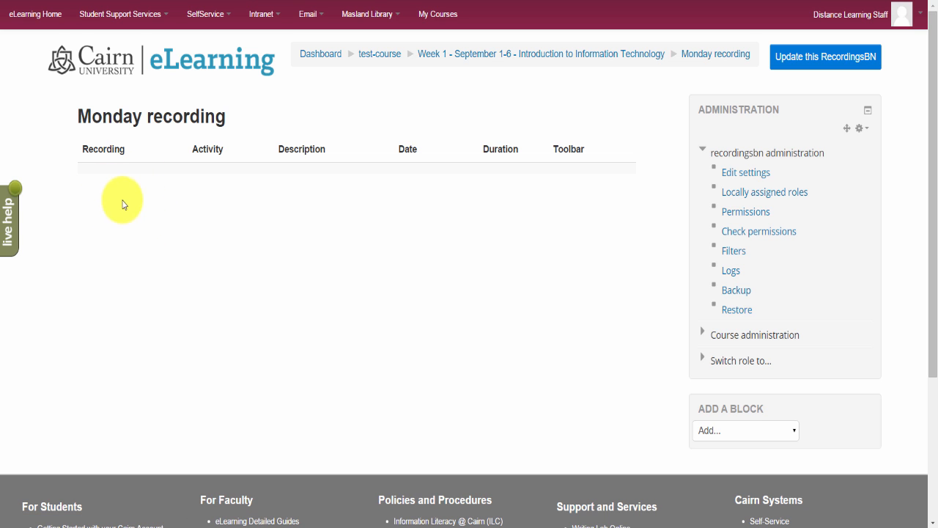
mouse_move(83, 200)
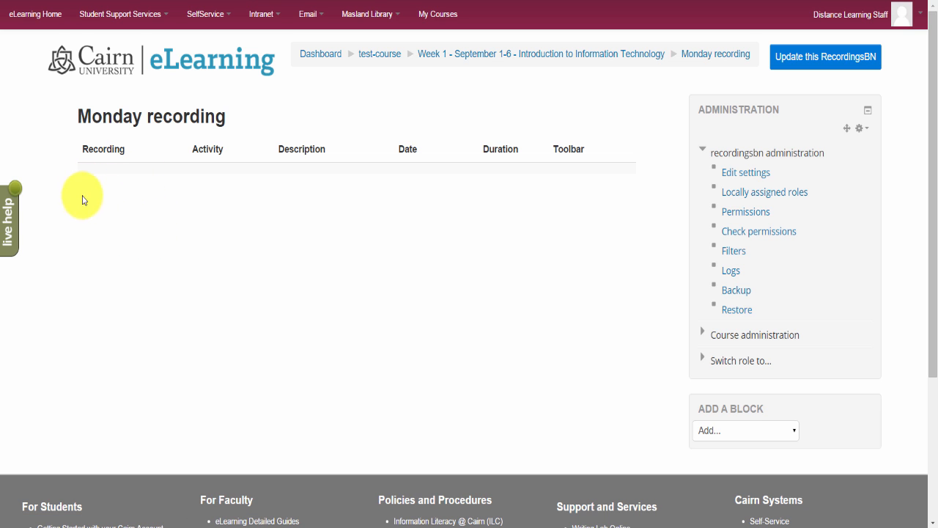
mouse_move(430, 237)
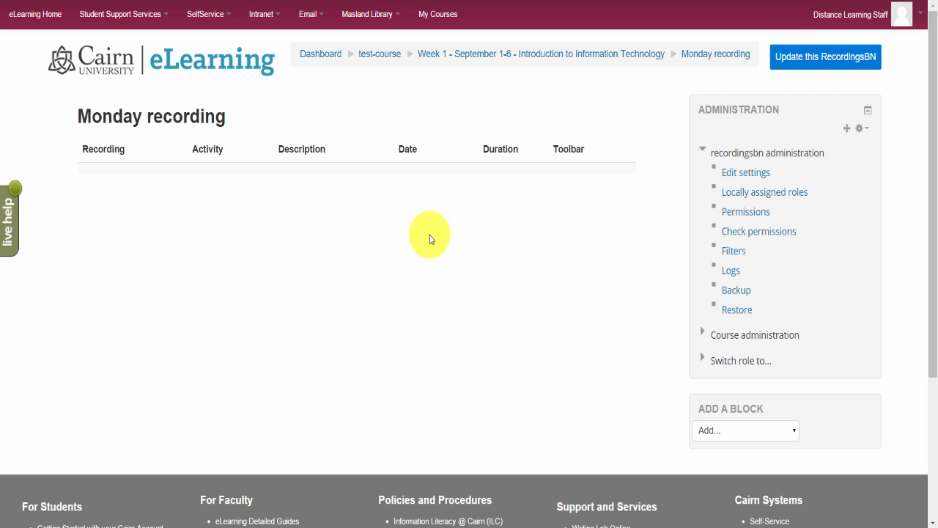
mouse_move(393, 64)
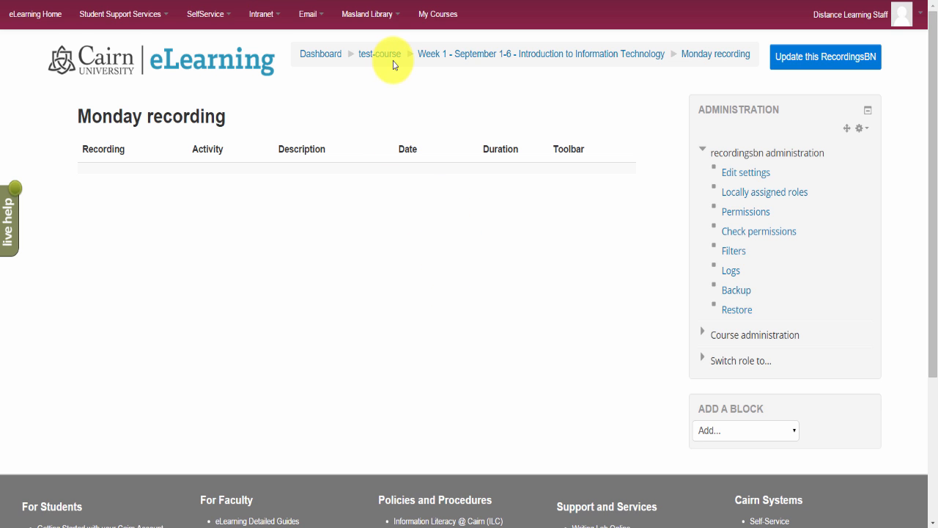
Return to the test-course page via the breadcrumb from the Monday recording page
click(379, 54)
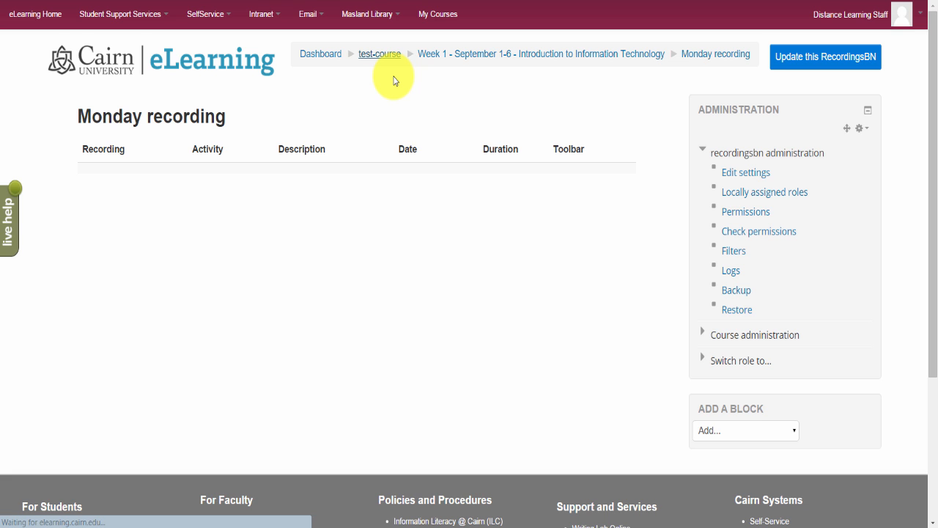
click(379, 54)
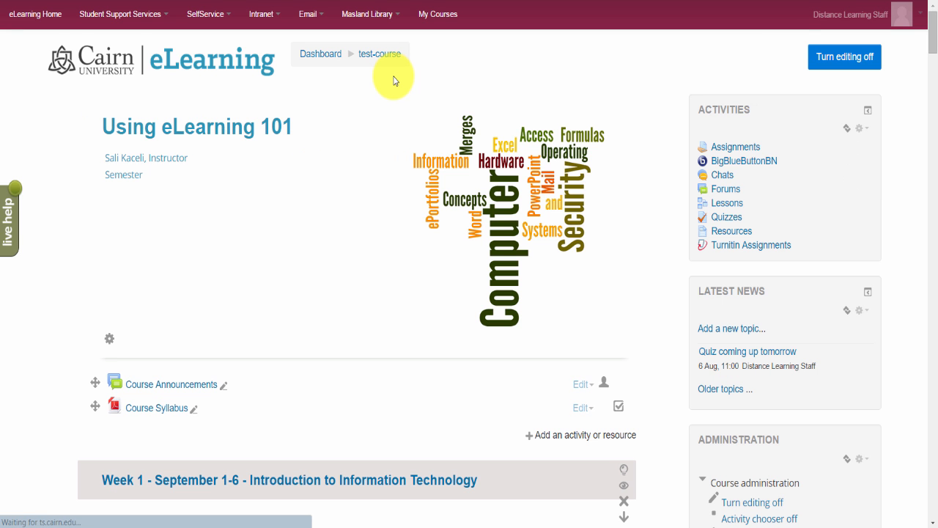